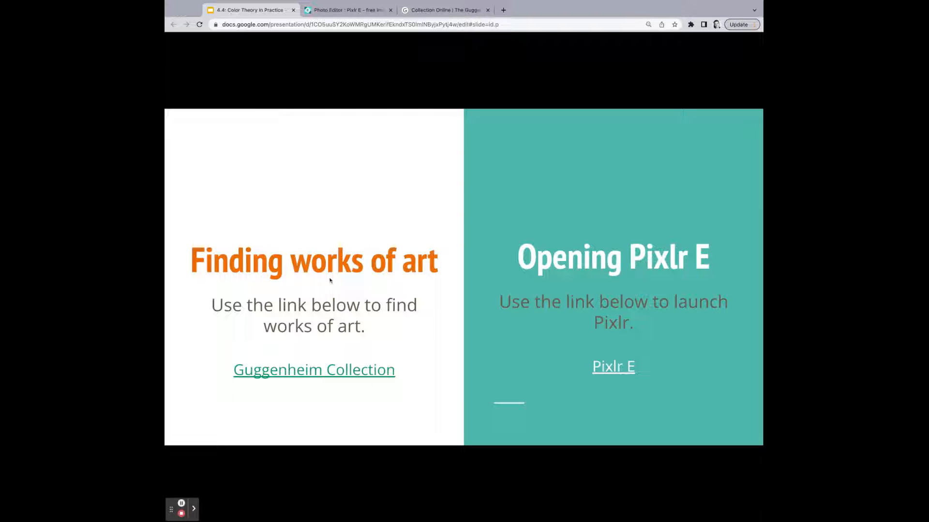
pyautogui.moveTo(293, 382)
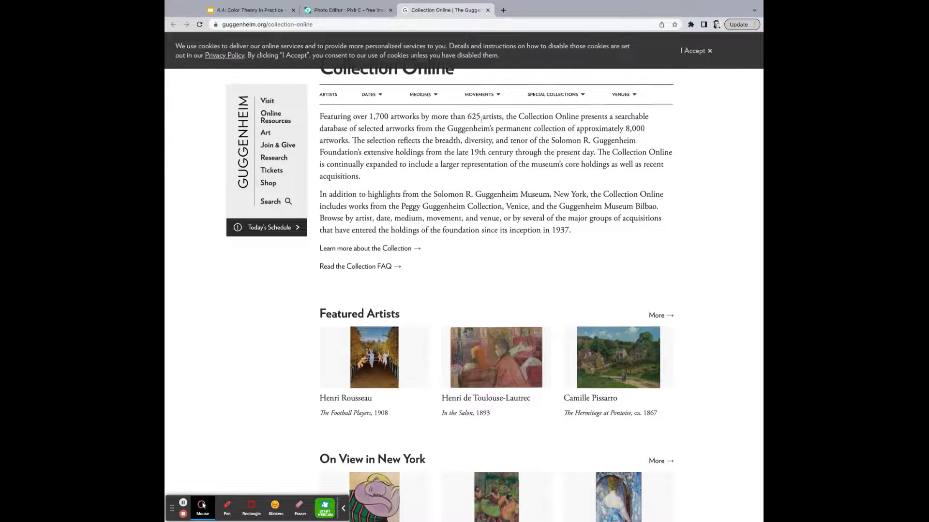
# Accept and dismiss the Guggenheim cookie notice.
pyautogui.click(691, 50)
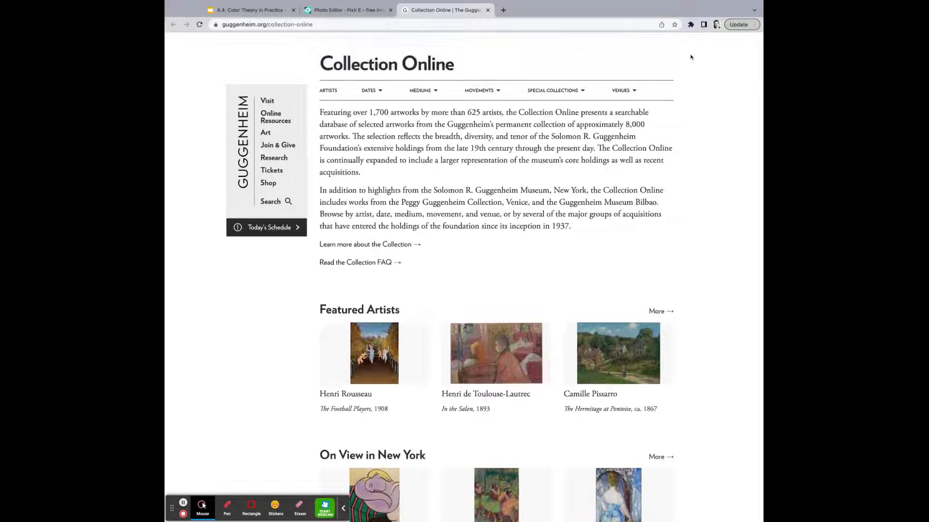
pyautogui.moveTo(442, 262)
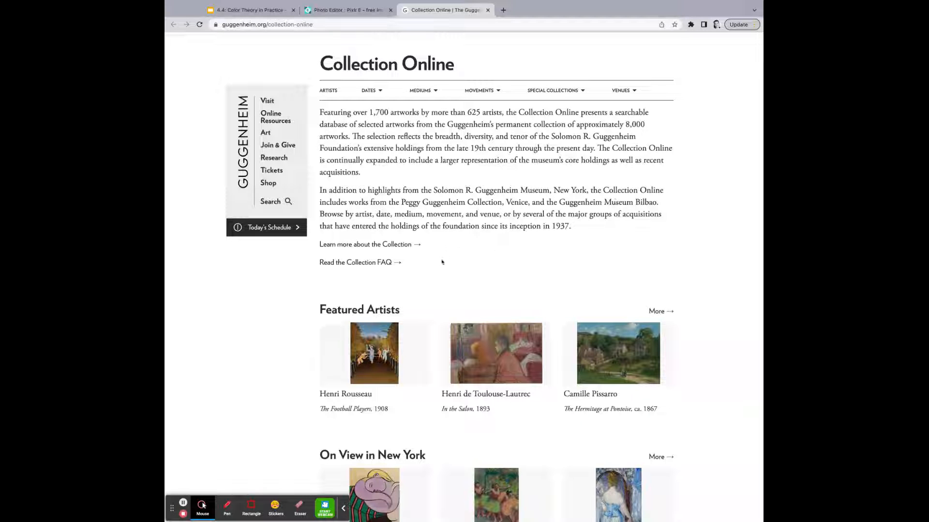
pyautogui.scroll(-3)
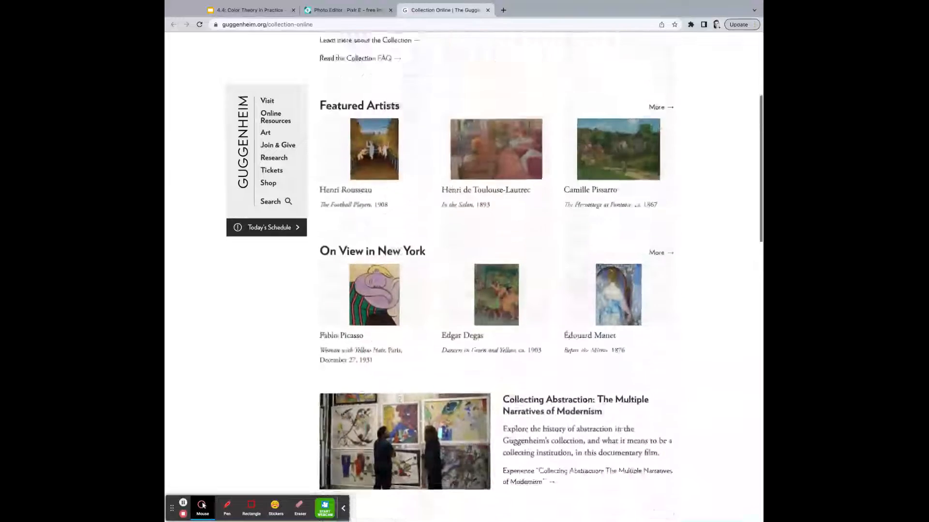
pyautogui.scroll(3)
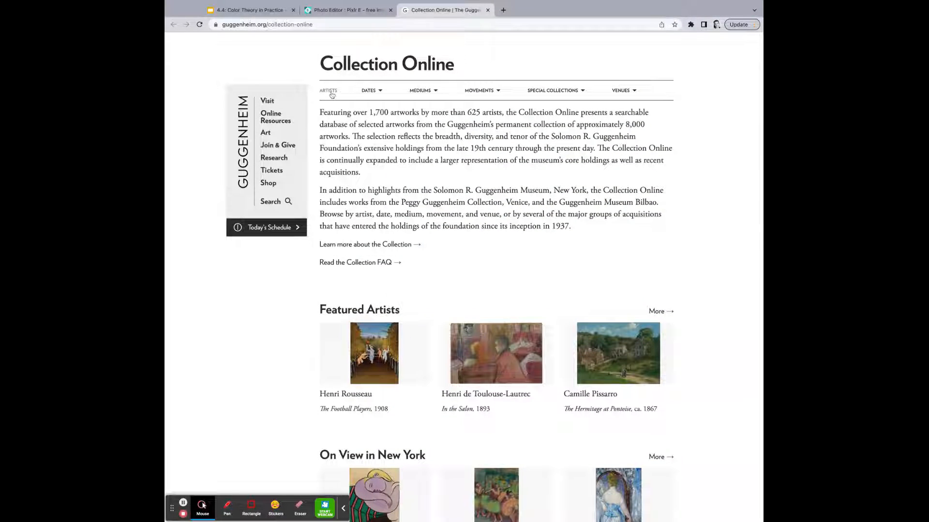
# Go to the ARTISTS index and expand the SPECIAL COLLECTIONS dropdown.
pyautogui.click(327, 91)
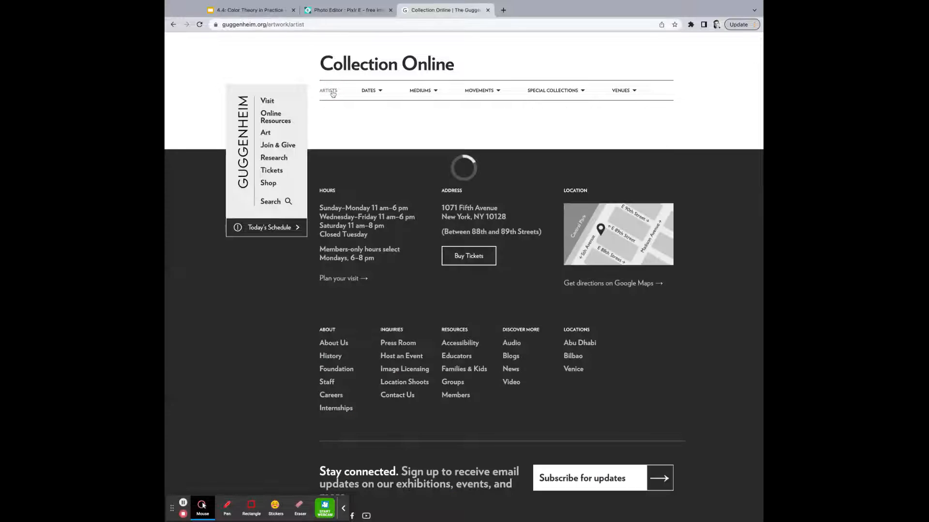
pyautogui.click(328, 90)
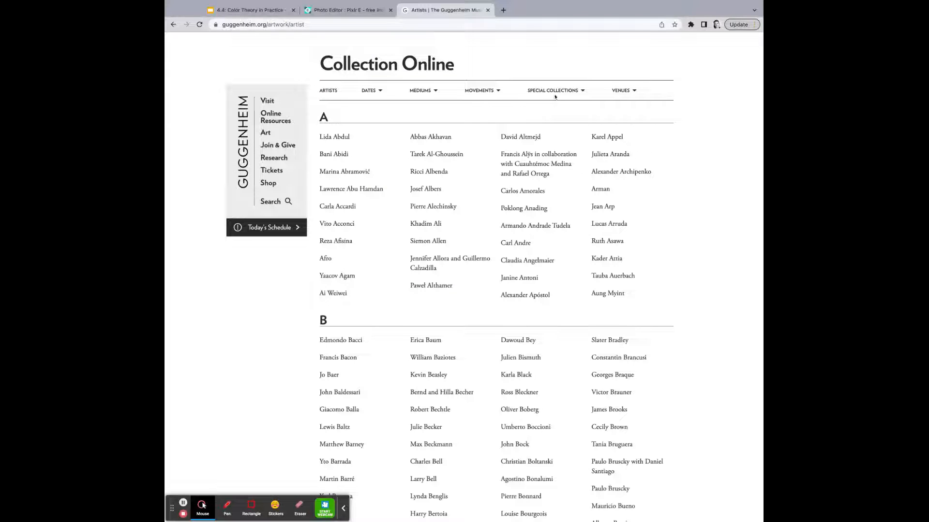
pyautogui.click(552, 90)
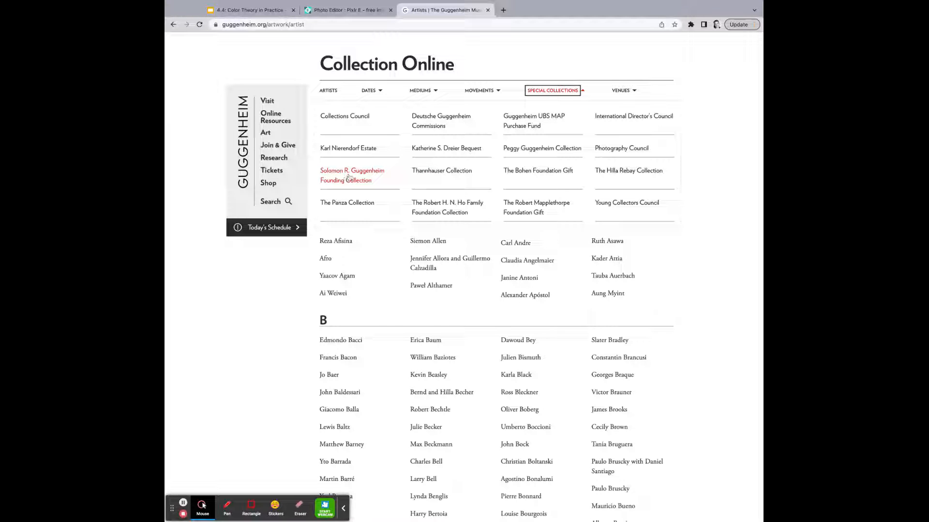
# Select the Solomon R. Guggenheim Founding Collection and go to its page 2.
pyautogui.click(352, 175)
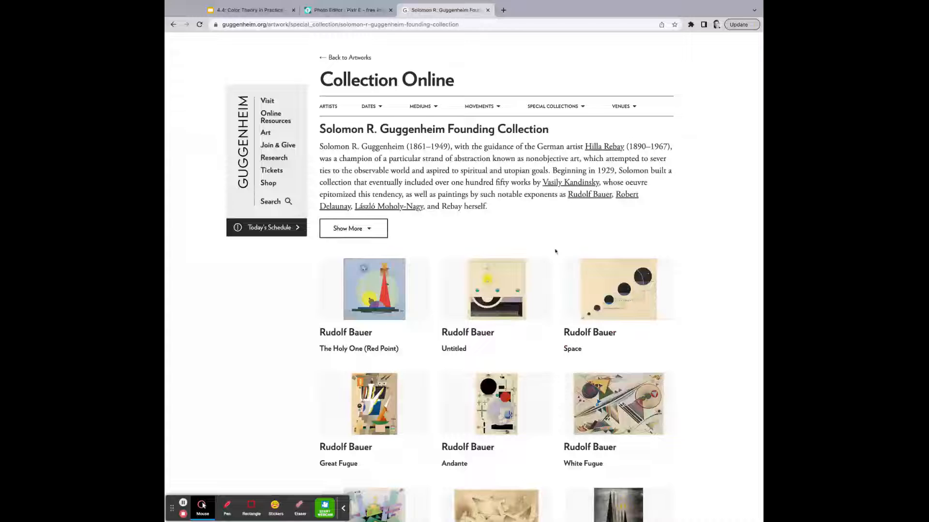
pyautogui.scroll(-3)
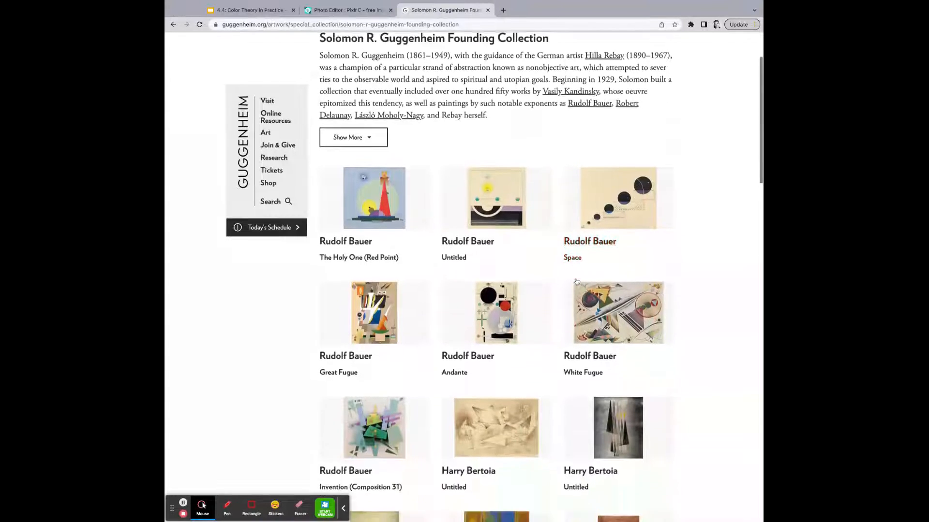
pyautogui.scroll(-3)
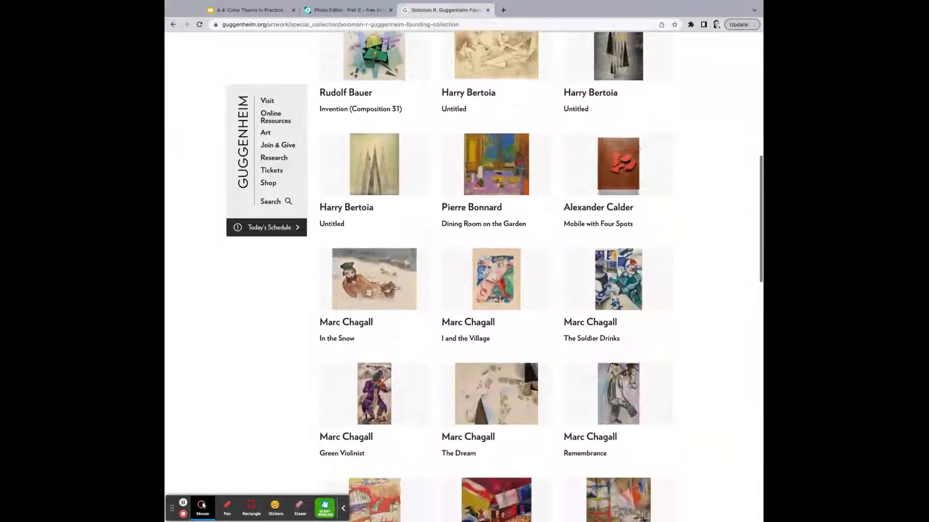
pyautogui.scroll(-3)
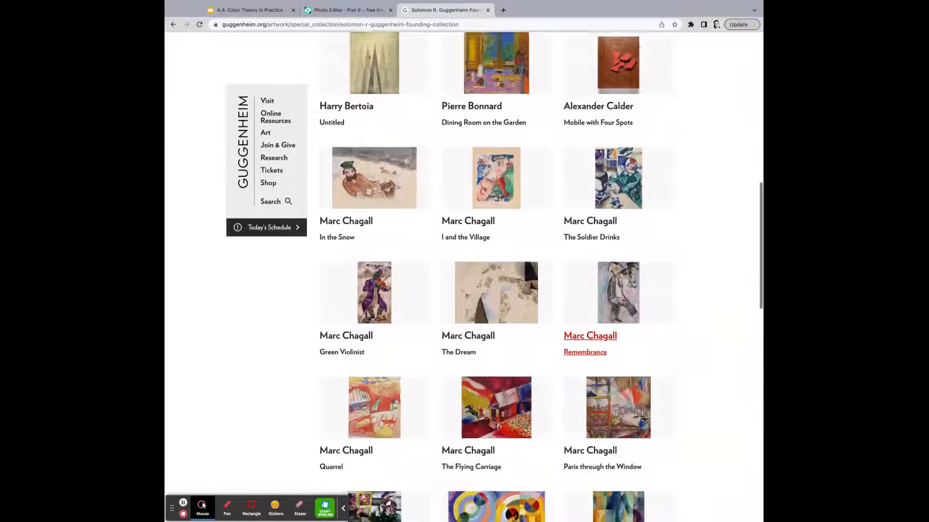
pyautogui.scroll(-3)
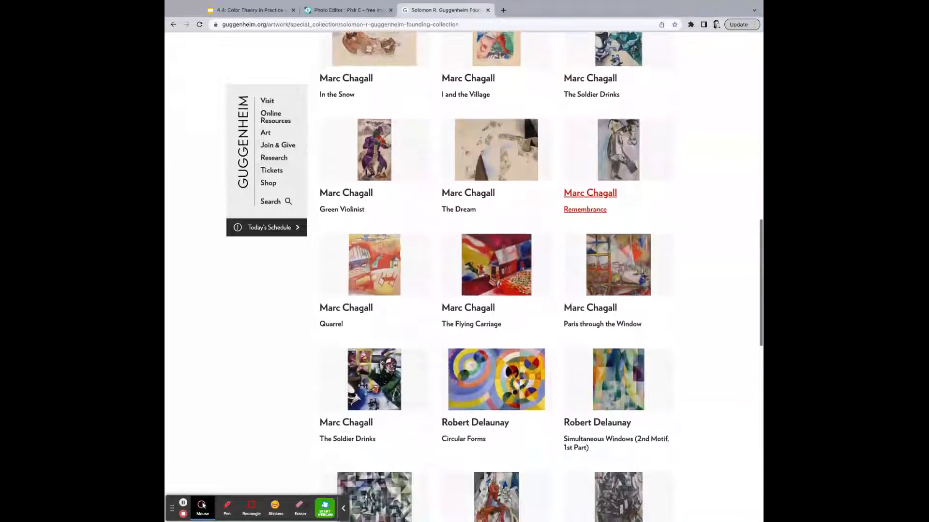
pyautogui.scroll(-3)
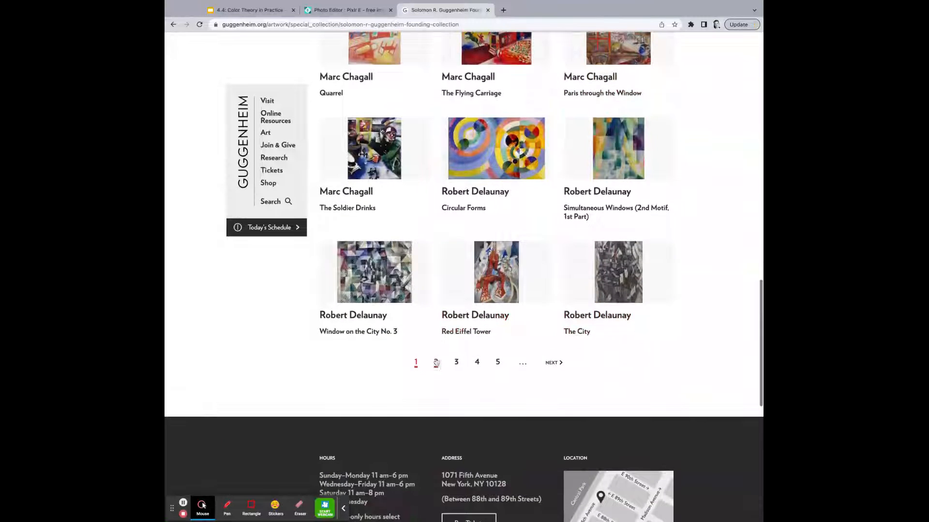
pyautogui.click(435, 362)
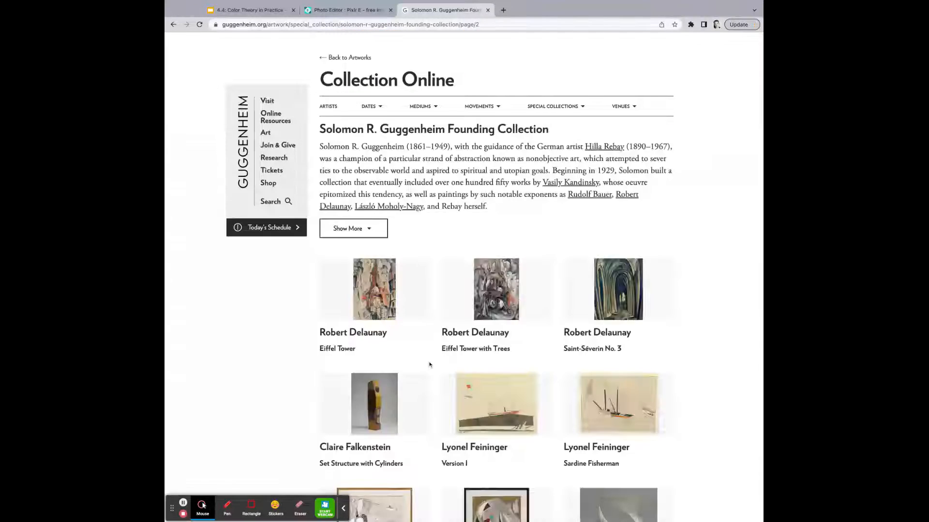
pyautogui.scroll(-3)
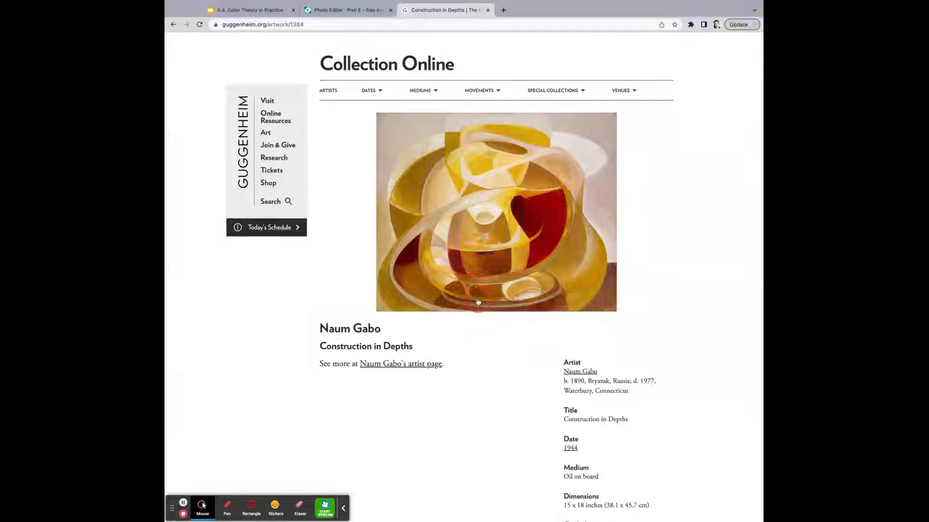
# Return to the Google Slides lesson tab.
pyautogui.click(249, 10)
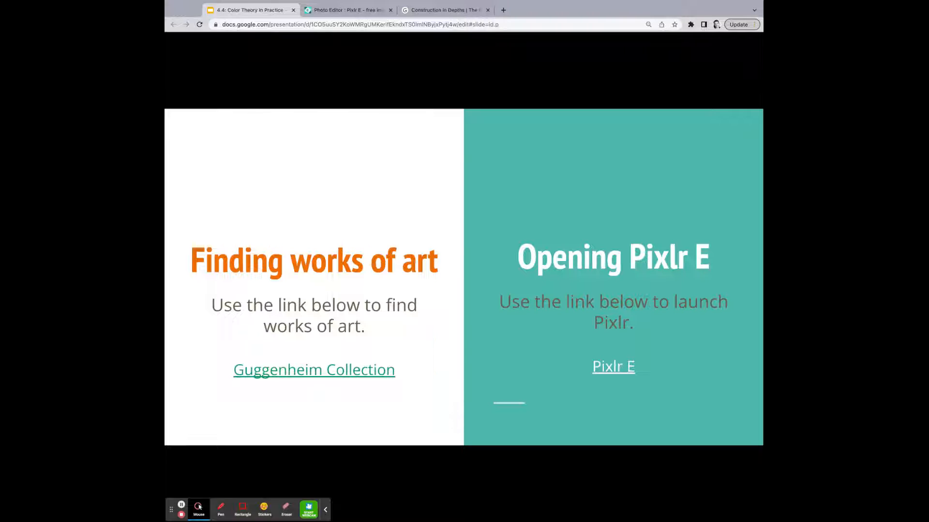
pyautogui.moveTo(454, 173)
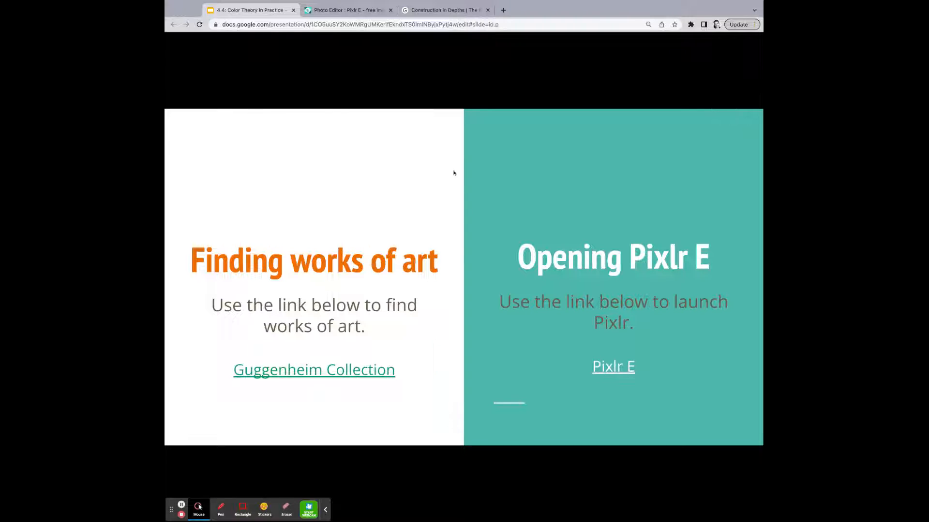
# Switch to the Pixlr E browser tab.
pyautogui.click(346, 10)
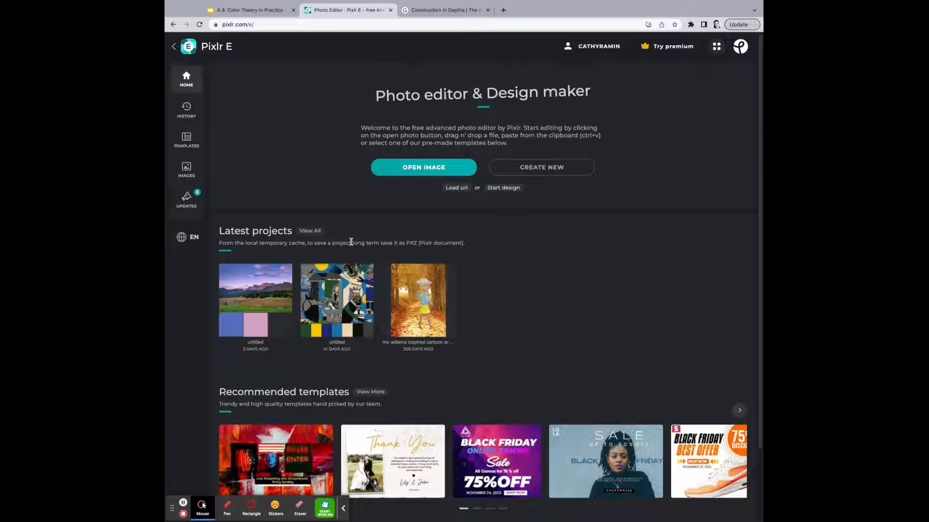
# Create a new project using the 1080×1080 Social Post preset.
pyautogui.click(539, 167)
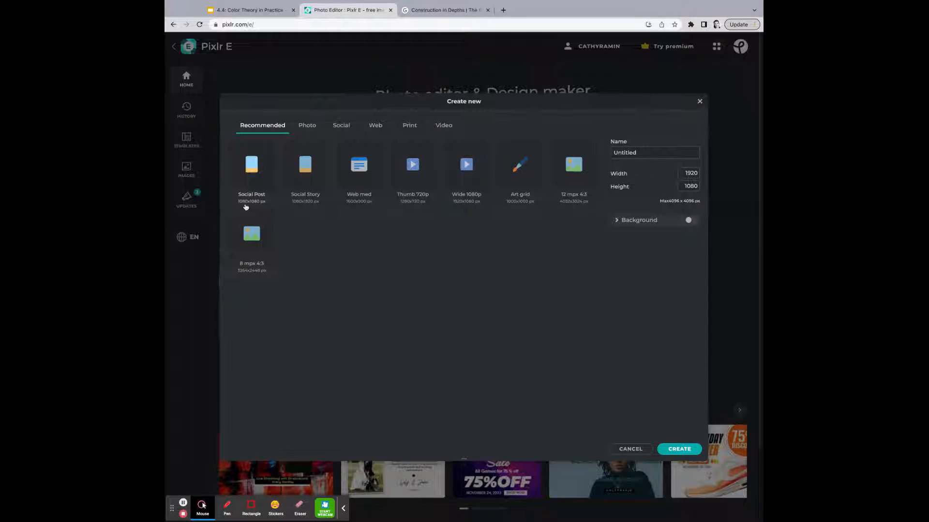
pyautogui.click(251, 167)
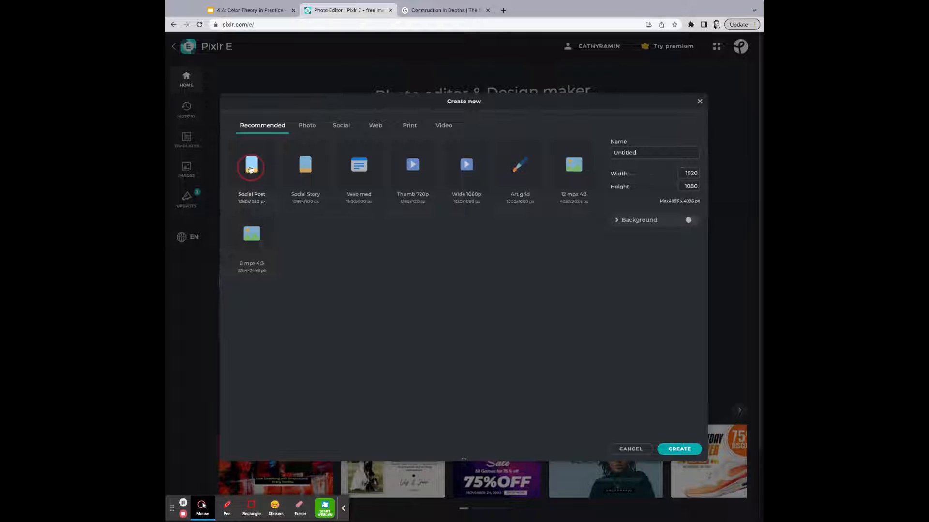
pyautogui.click(251, 168)
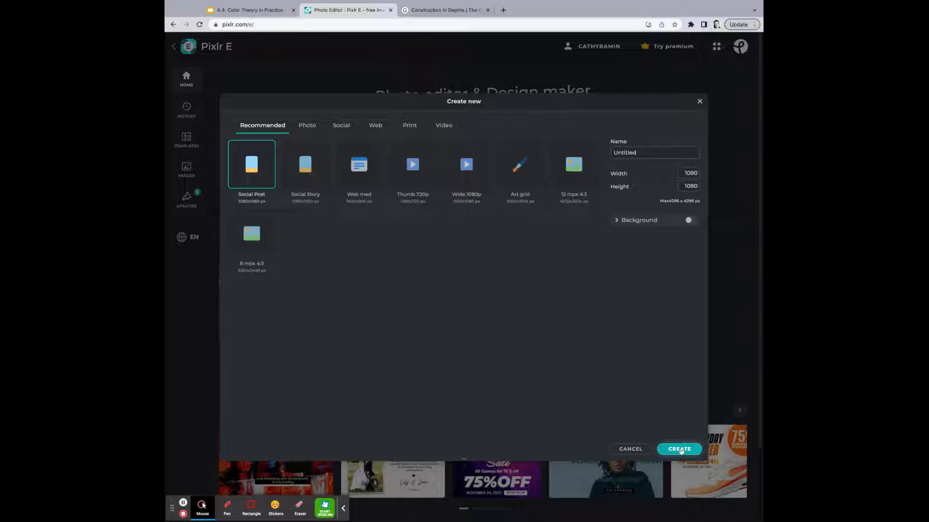
pyautogui.click(678, 449)
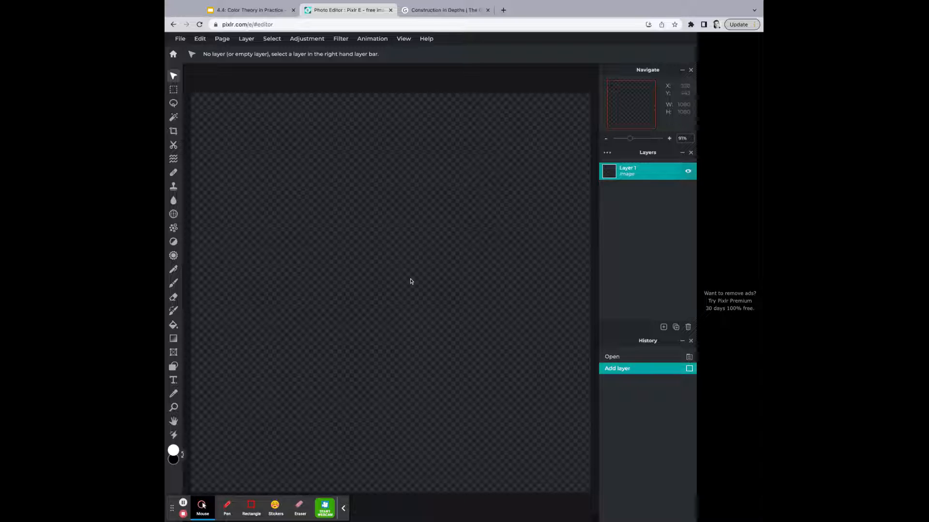
# Paste the copied Construction in Depths painting onto the canvas.
pyautogui.press('ctrl+v')
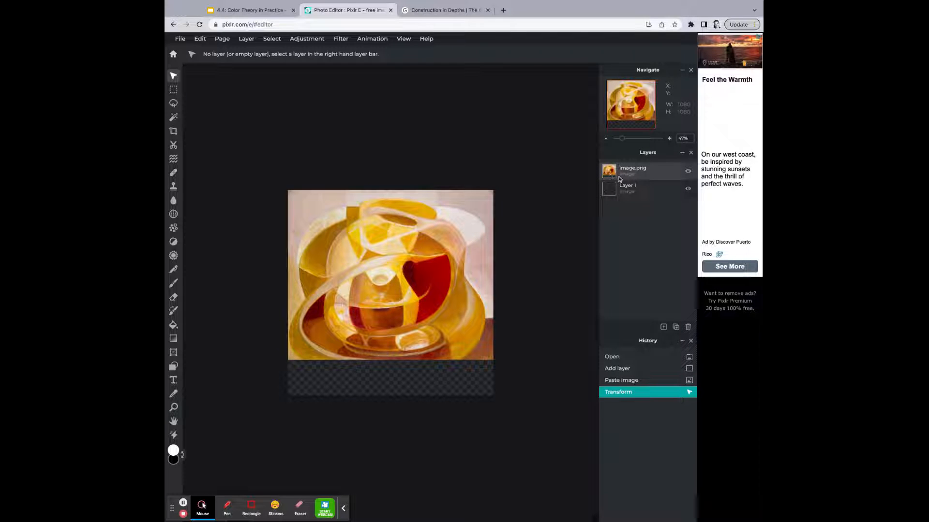
# Add a shape layer and drag the grey square below the painting, bottom-left.
pyautogui.click(662, 327)
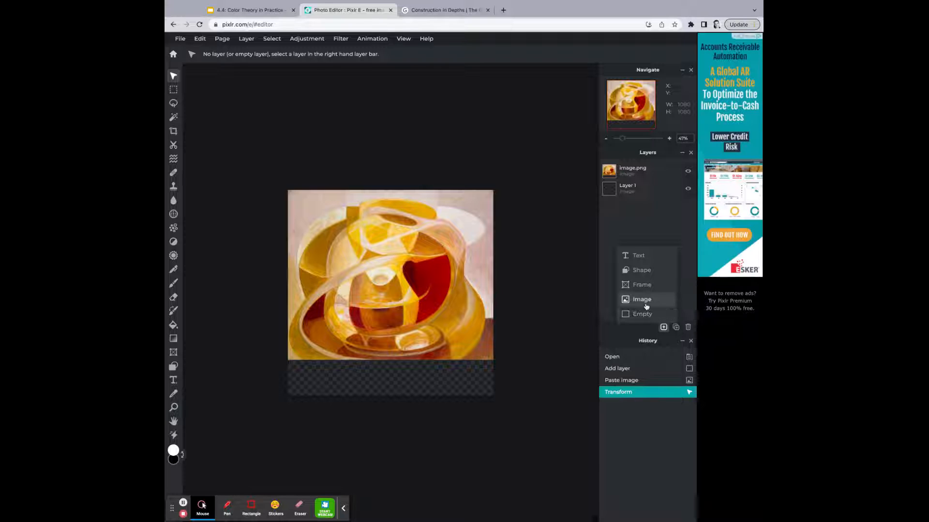
pyautogui.moveTo(641, 270)
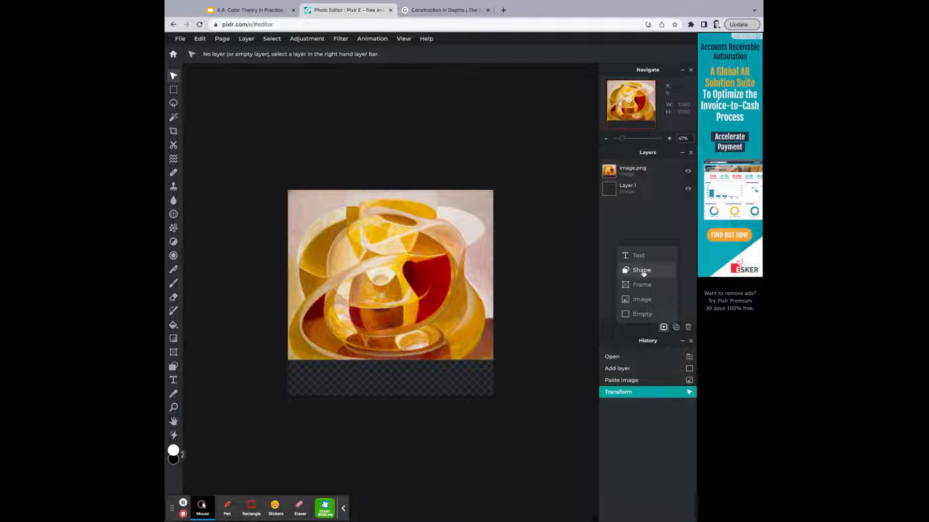
pyautogui.click(641, 270)
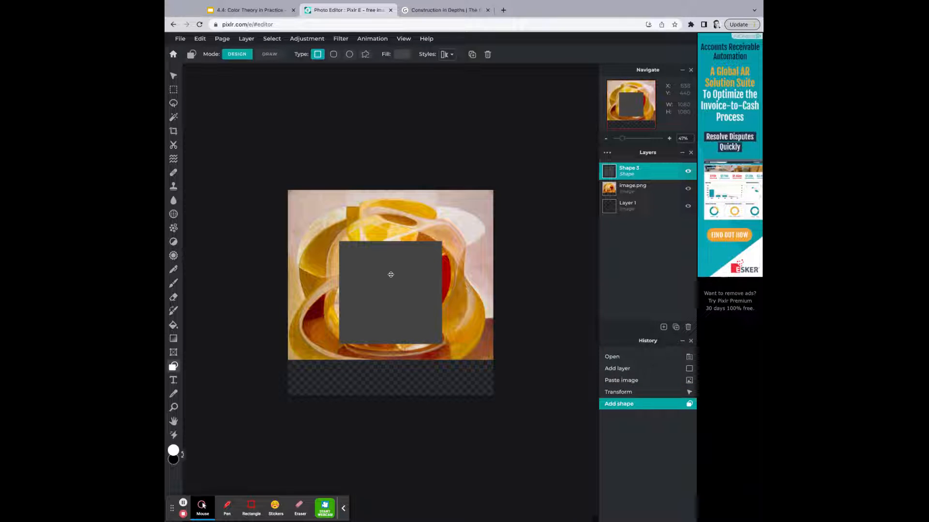
pyautogui.moveTo(318, 53)
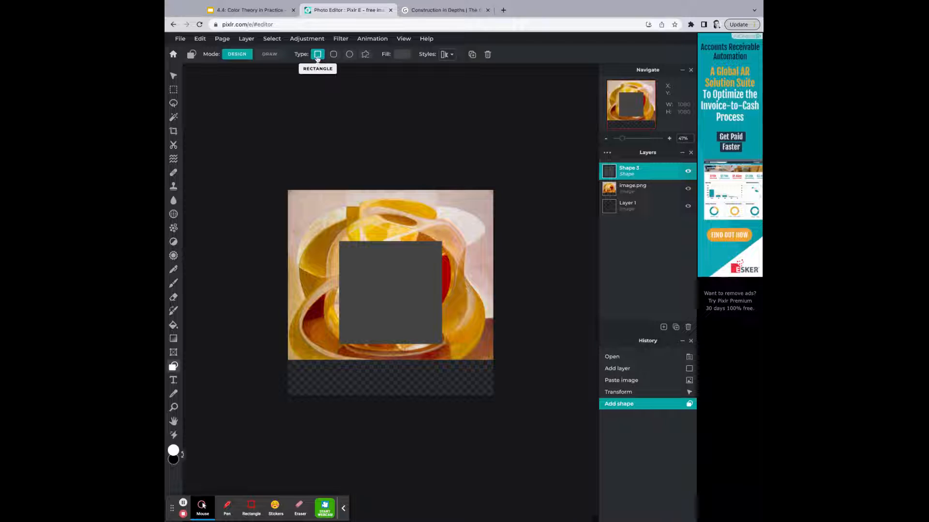
pyautogui.moveTo(348, 54)
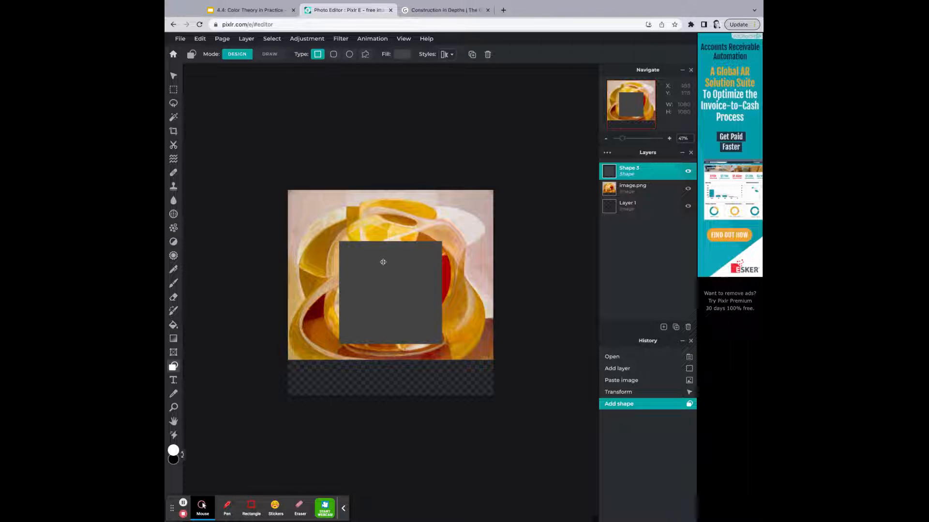
pyautogui.moveTo(383, 261); pyautogui.dragTo(362, 319)
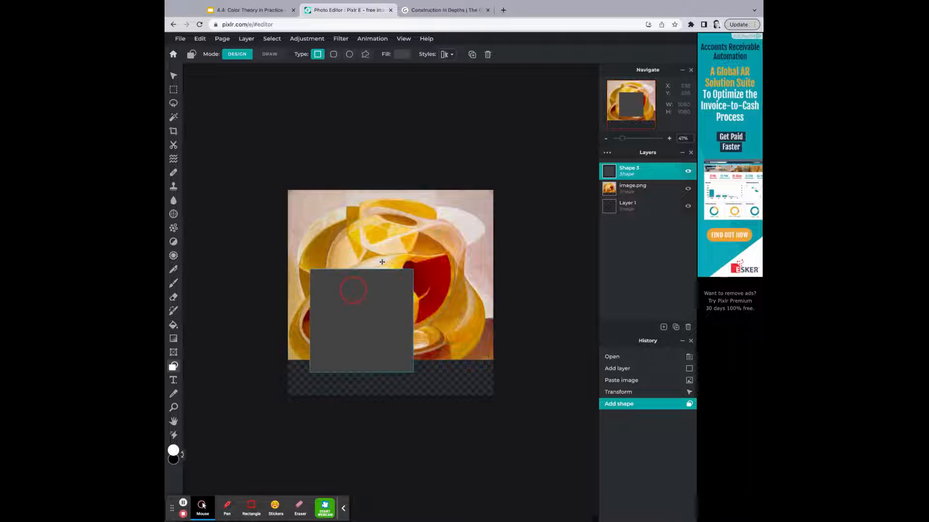
pyautogui.moveTo(360, 321); pyautogui.dragTo(338, 345)
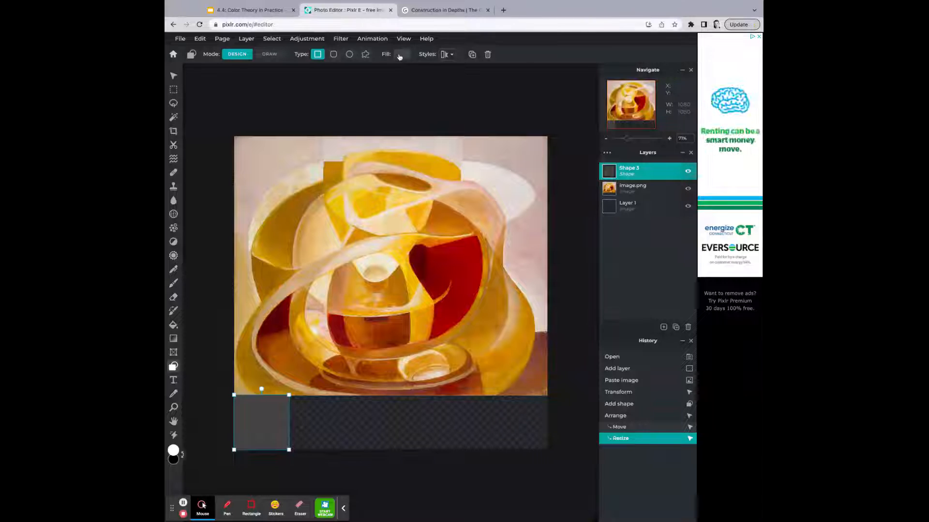
# Fill the square with the dark maroon sampled from the painting.
pyautogui.click(400, 53)
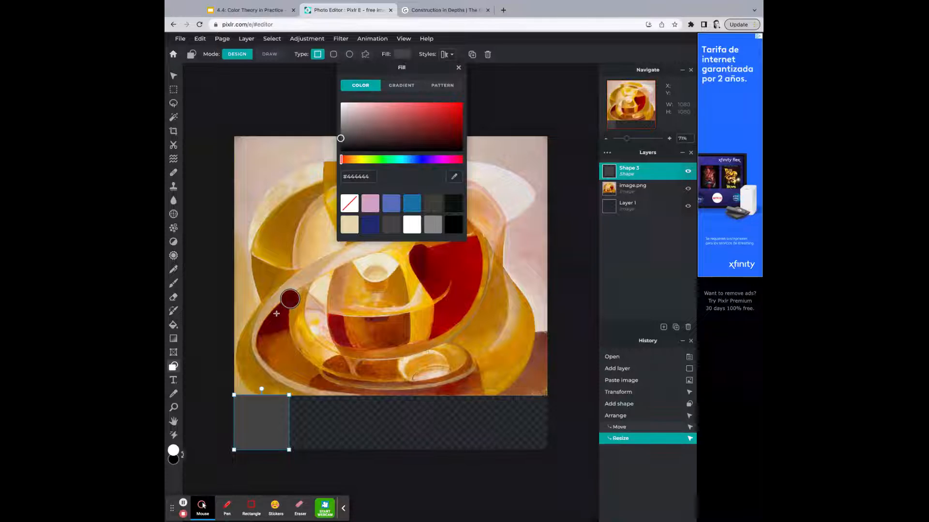
pyautogui.click(460, 134)
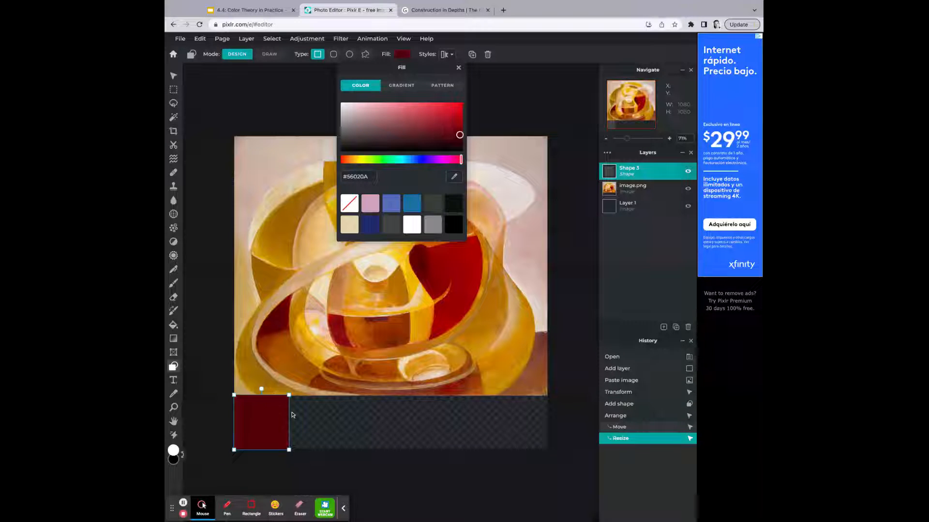
pyautogui.click(457, 67)
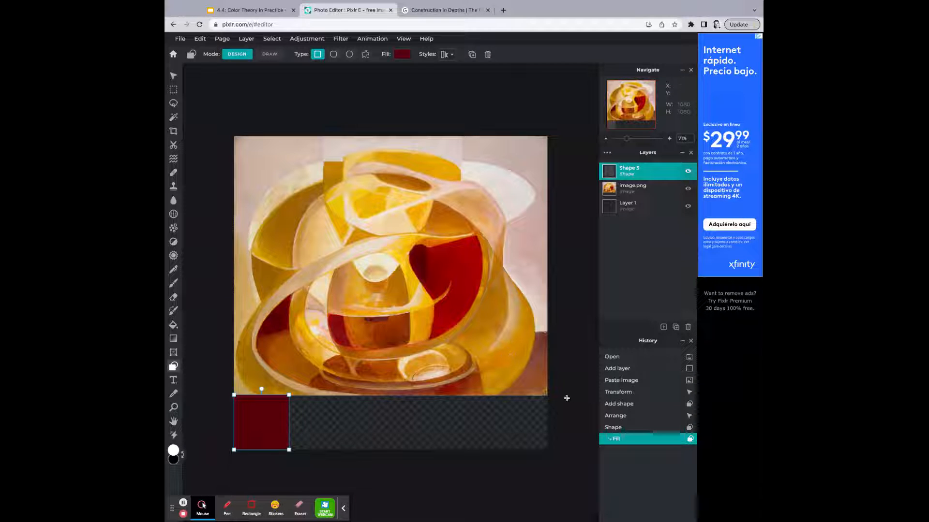
# Add another shape layer from the Layers panel add menu.
pyautogui.click(663, 327)
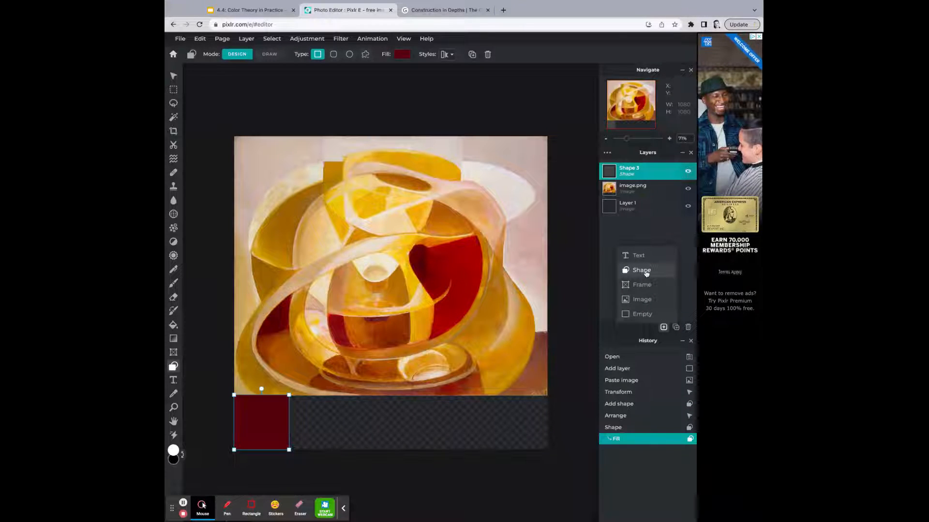
pyautogui.click(641, 270)
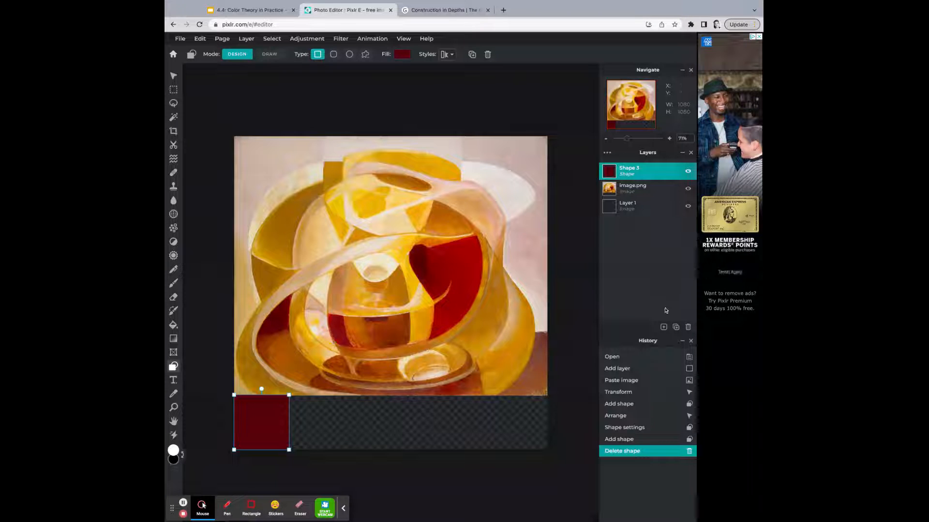
pyautogui.moveTo(675, 327)
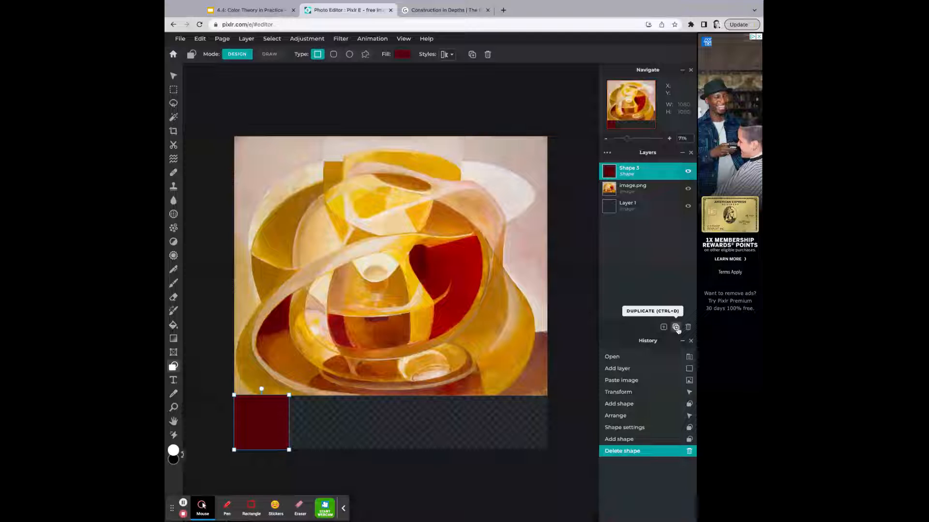
# Duplicate the maroon swatch and bring up the copy's fill colour settings.
pyautogui.click(676, 327)
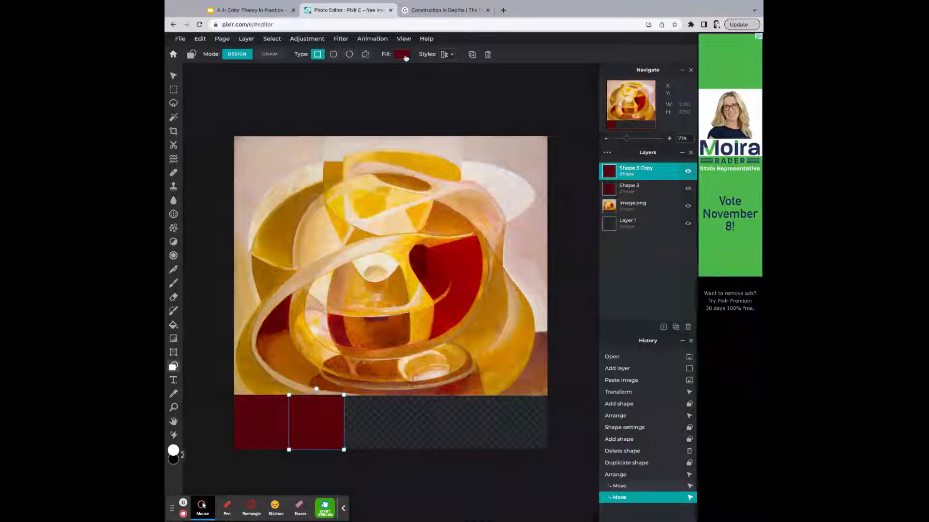
pyautogui.click(402, 53)
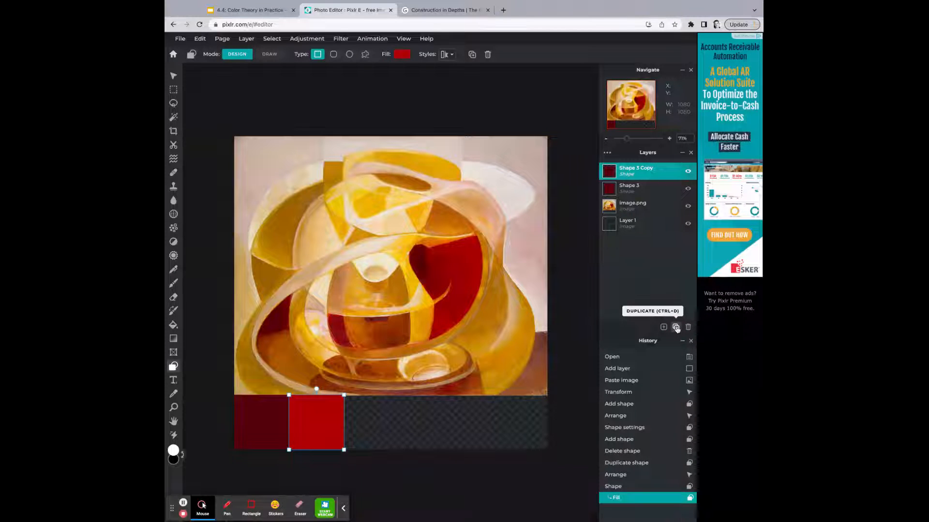
# Duplicate the red swatch, colour the copy orange #DE6900, and duplicate it again.
pyautogui.click(676, 327)
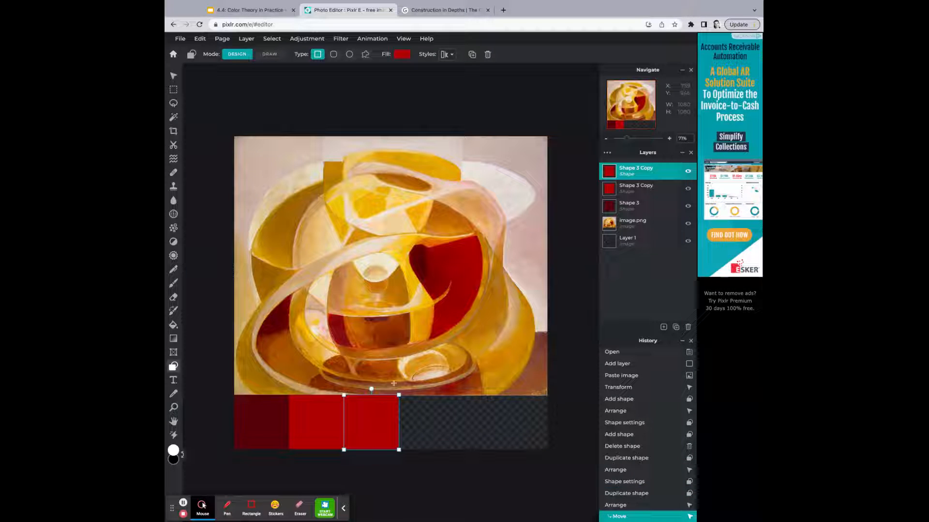
pyautogui.click(402, 53)
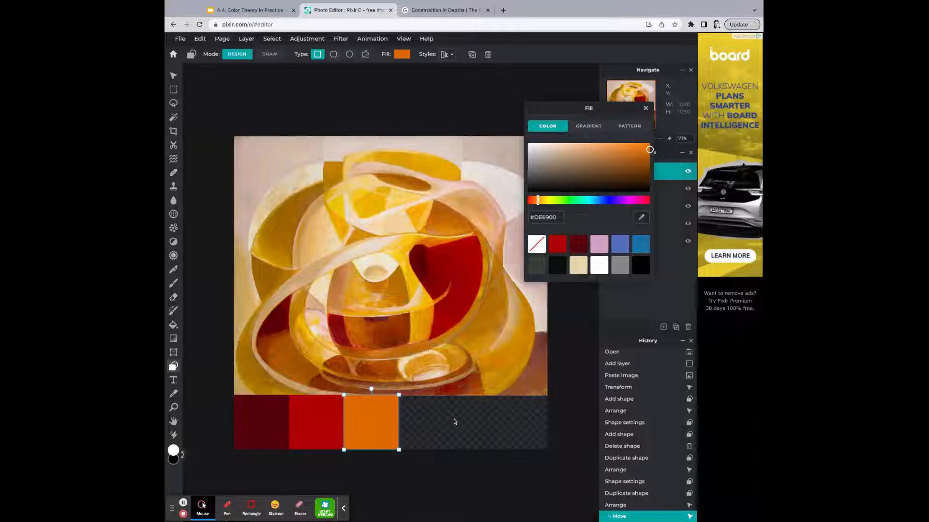
pyautogui.click(645, 108)
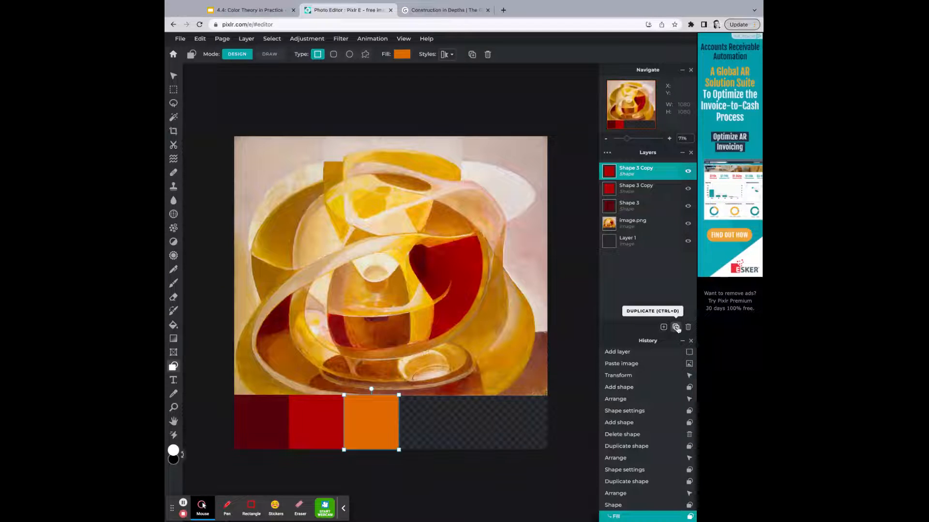
pyautogui.click(676, 327)
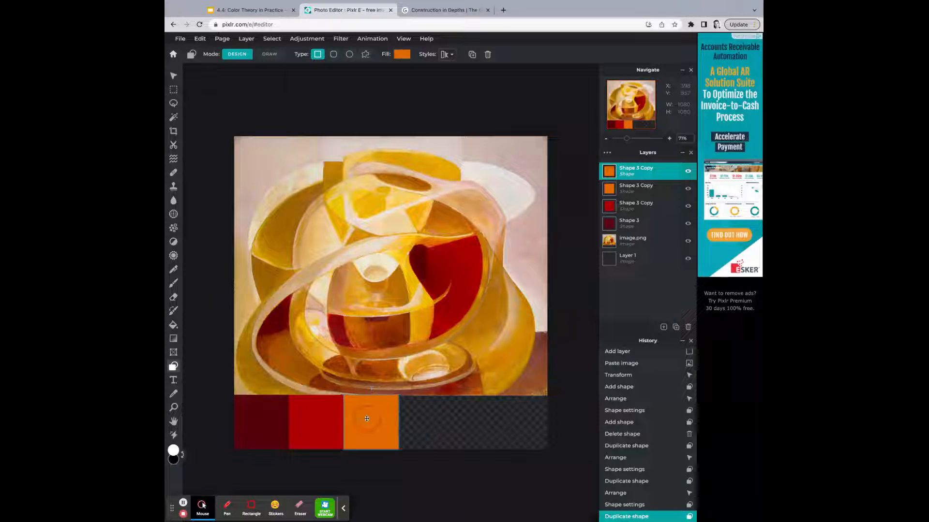
# Place an ochre fourth swatch right of orange, then duplicate it and fill the copy #E7B200.
pyautogui.moveTo(371, 421); pyautogui.dragTo(425, 420)
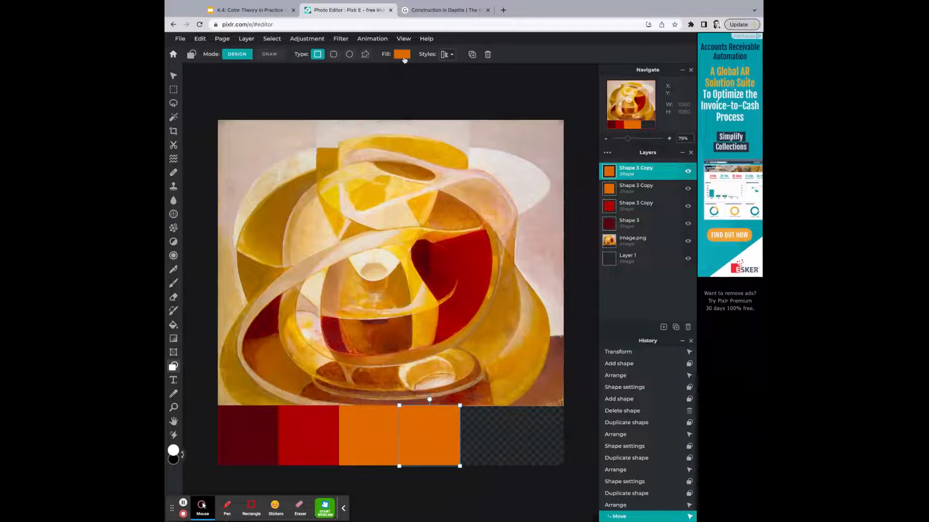
pyautogui.click(402, 53)
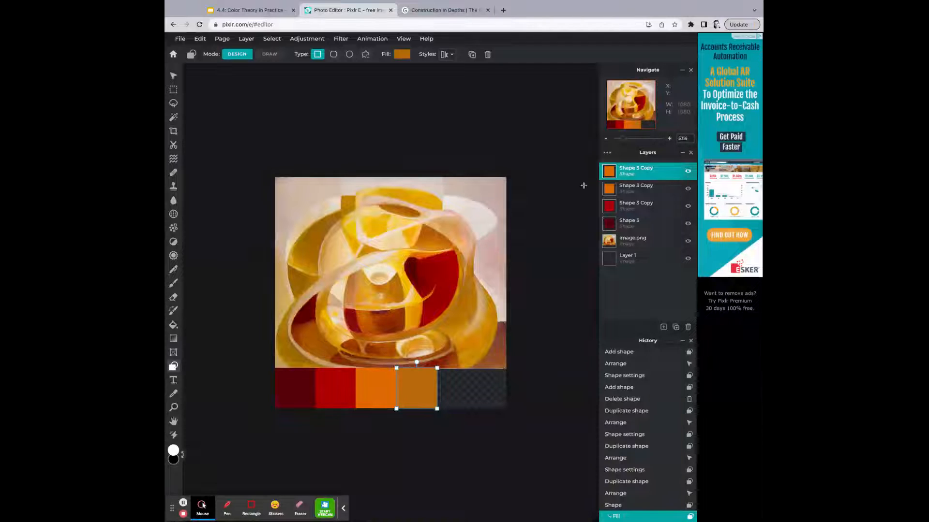
pyautogui.click(675, 327)
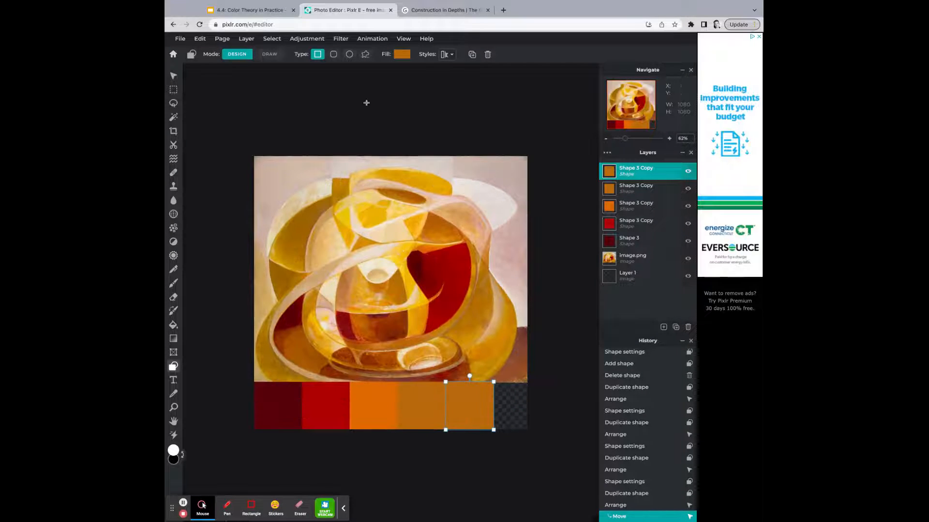
pyautogui.click(401, 53)
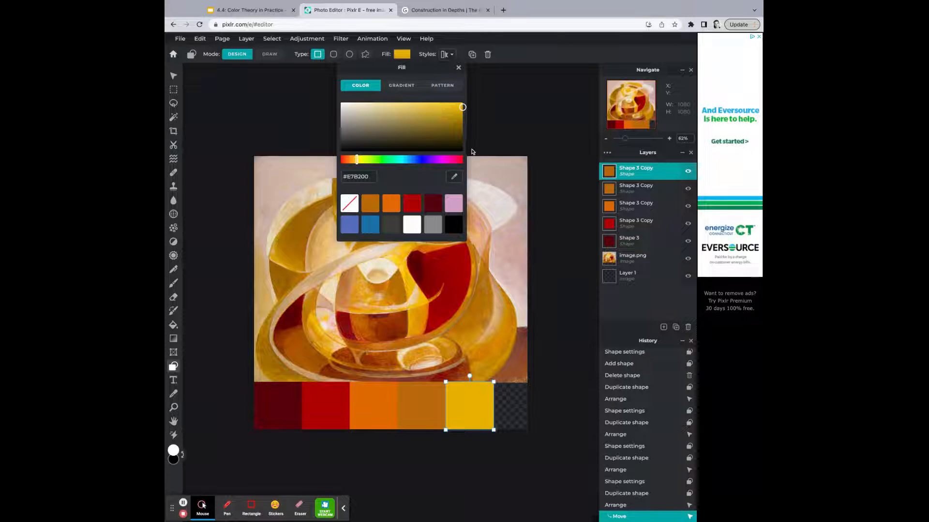
# Close the yellow Fill panel and bring up the colour wheel reference slide in Google Slides.
pyautogui.click(458, 67)
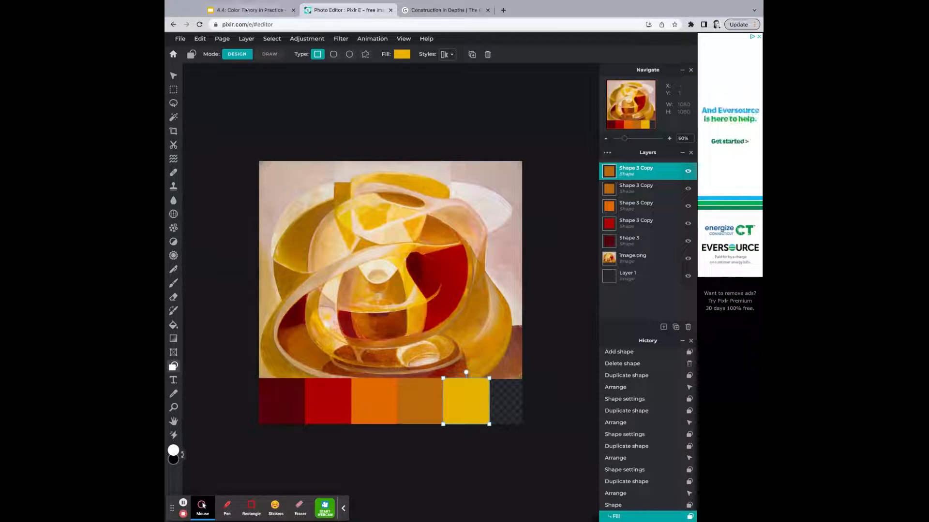
pyautogui.click(248, 10)
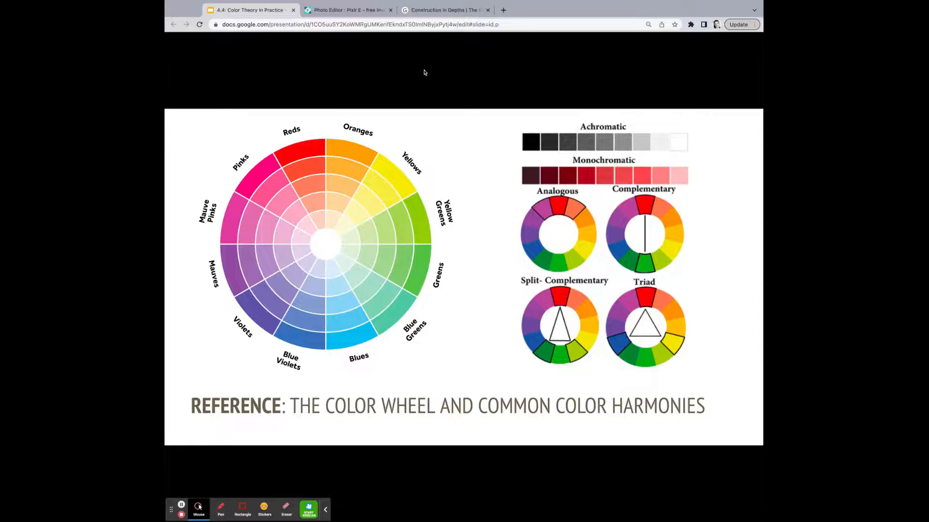
# View Construction in Depths on the Guggenheim page, then return to the Pixlr E palette.
pyautogui.click(445, 10)
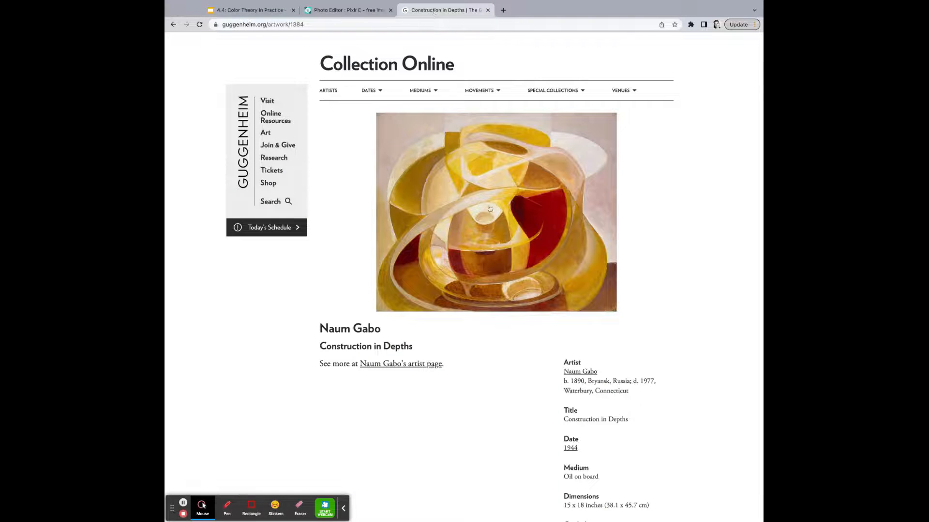
pyautogui.click(346, 10)
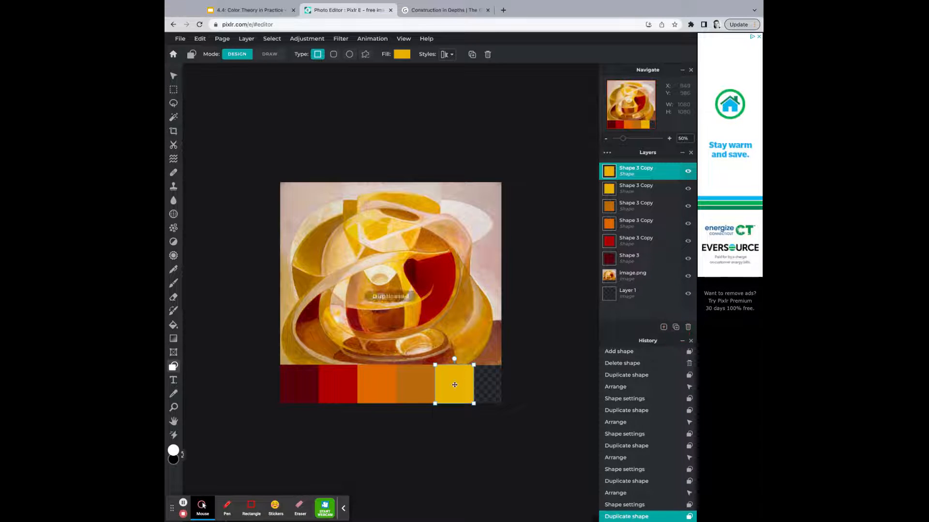
# Move the yellow copy to the strip's right end and recolour it a lighter yellow.
pyautogui.moveTo(454, 385); pyautogui.dragTo(491, 385)
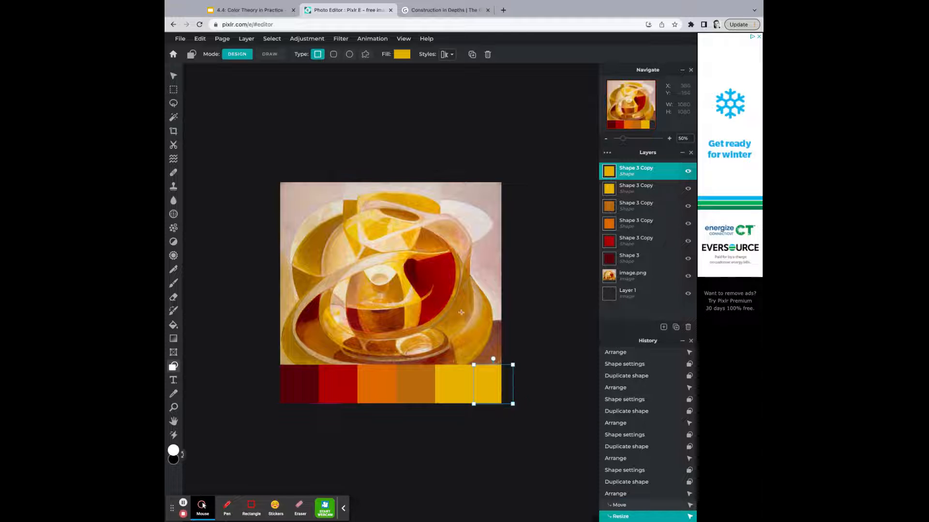
pyautogui.click(401, 54)
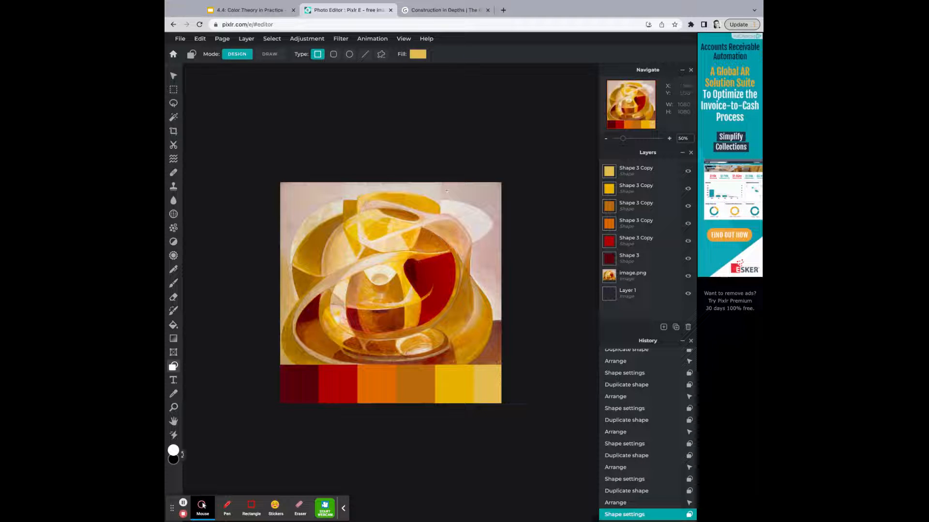
# Try deeper, darker and muted golden yellows as the last swatch's fill.
pyautogui.click(418, 54)
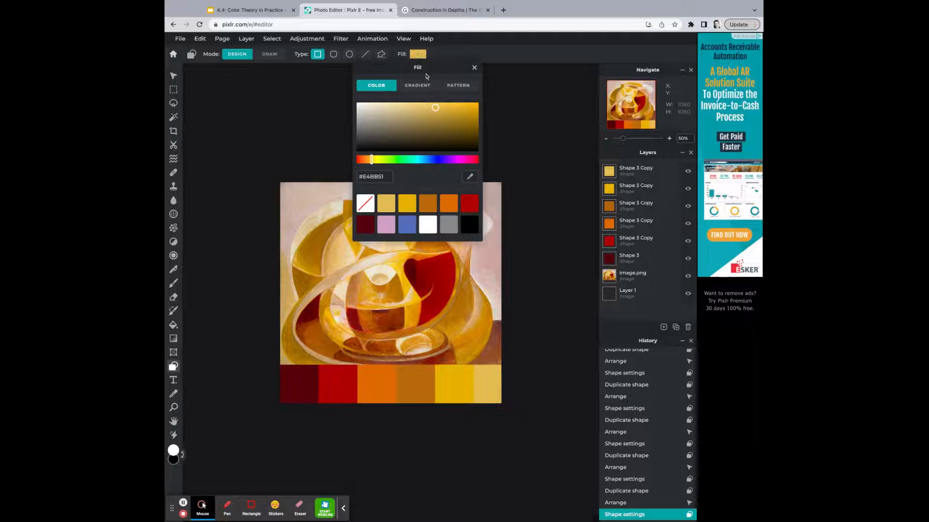
pyautogui.click(416, 84)
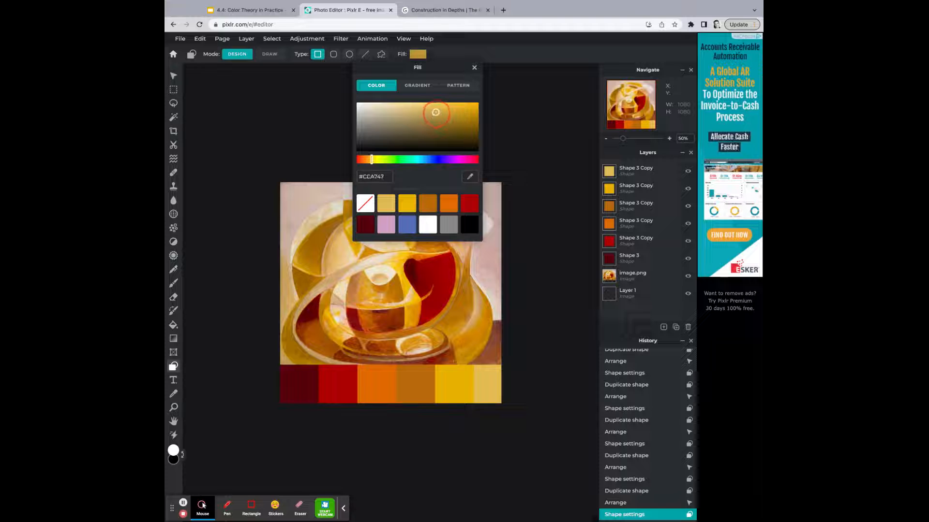
pyautogui.click(435, 109)
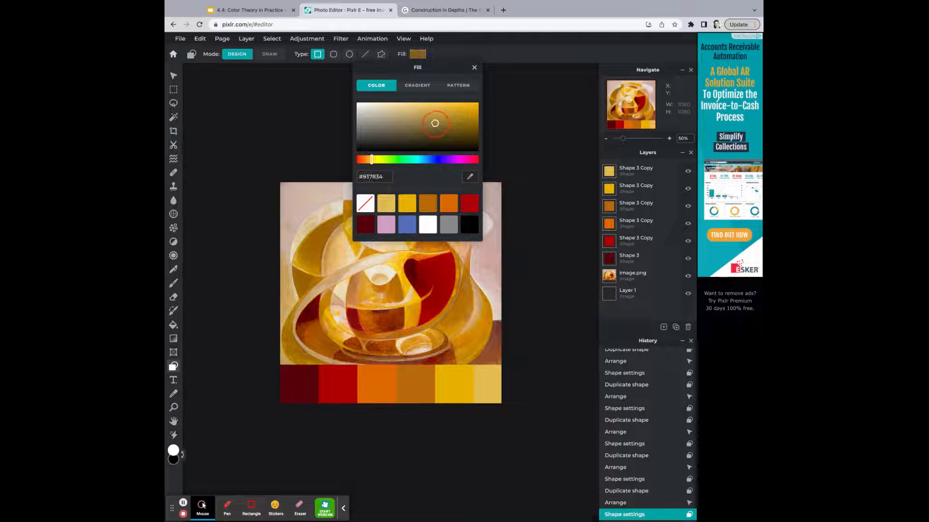
pyautogui.click(434, 110)
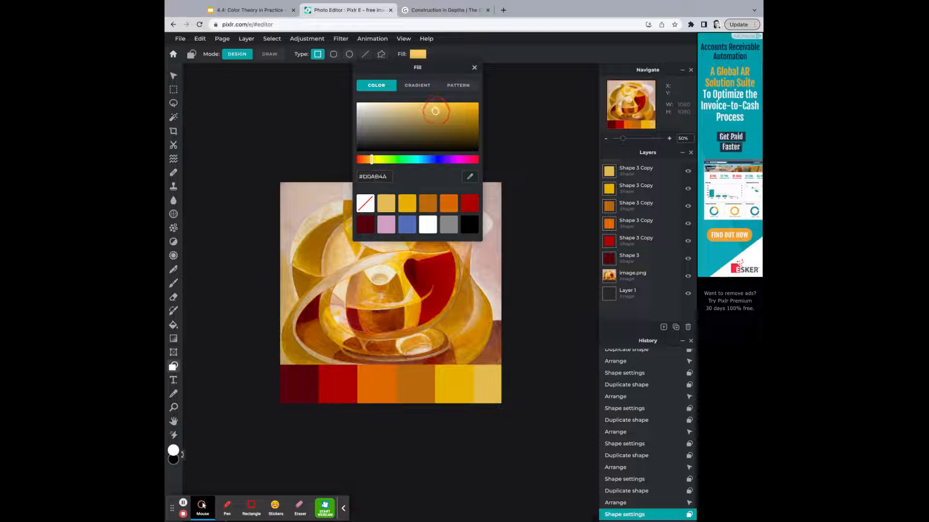
pyautogui.click(435, 132)
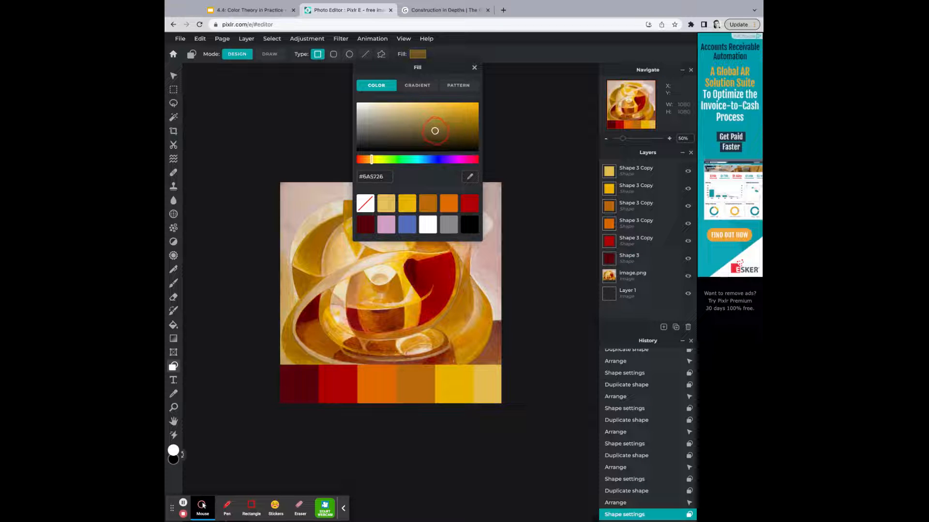
pyautogui.click(434, 140)
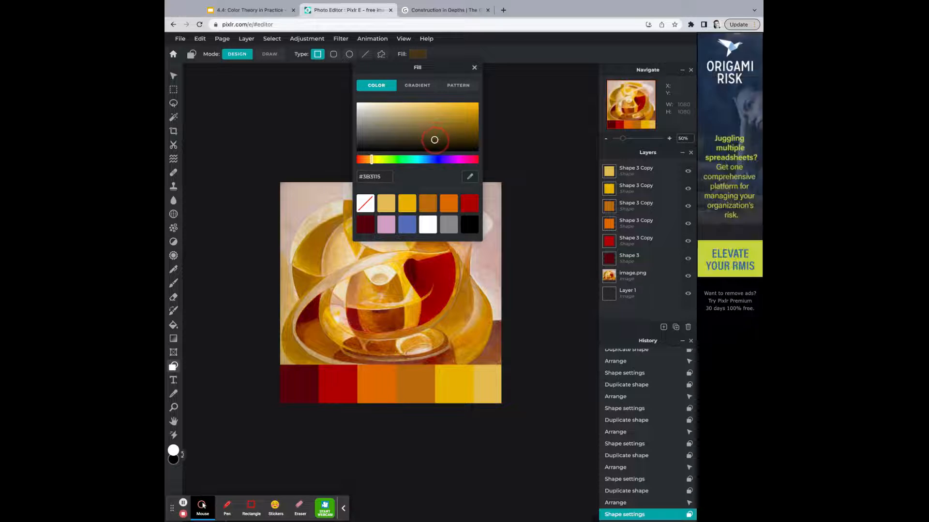
# Try olive, cream, bright golden and butter yellows for the swatch, then view Google Slides.
pyautogui.click(434, 123)
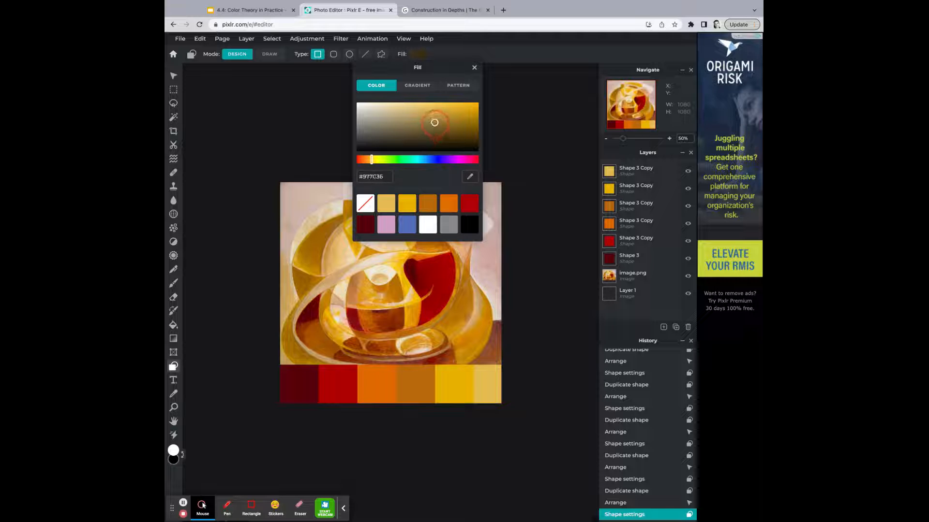
pyautogui.click(435, 103)
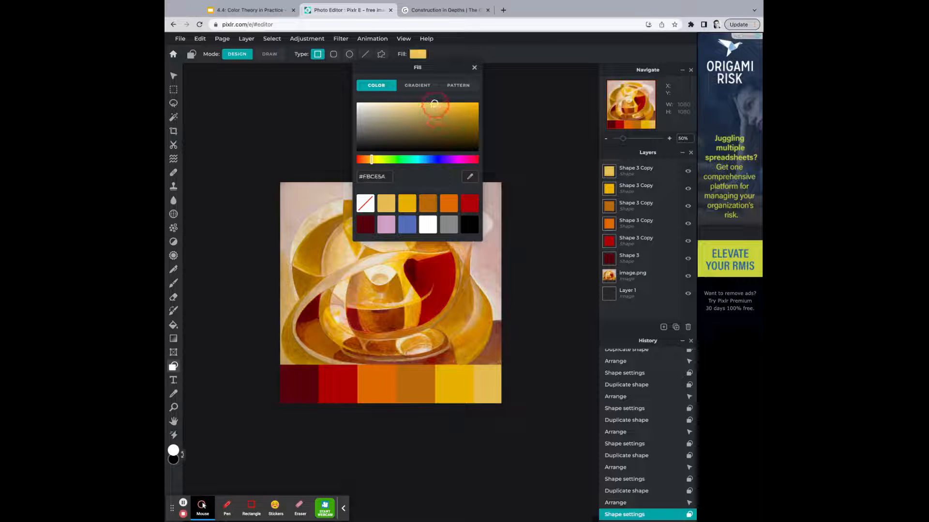
pyautogui.click(420, 103)
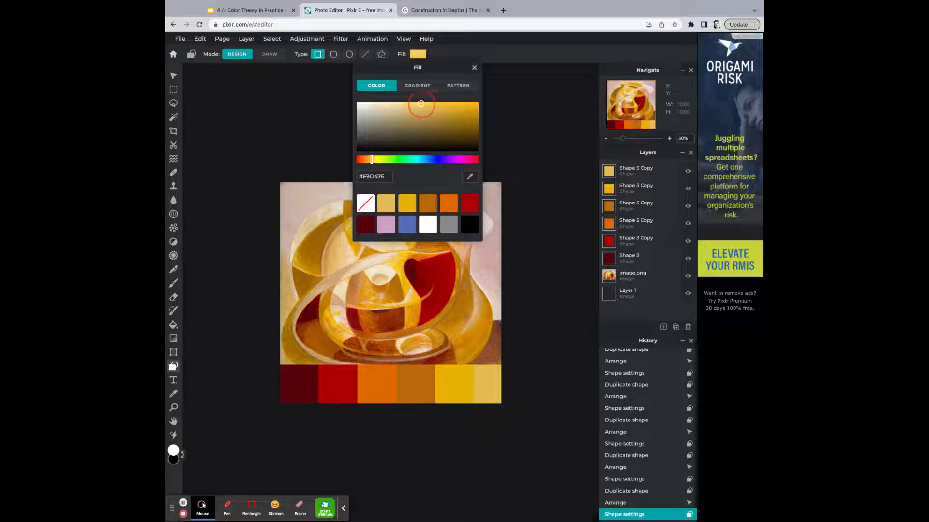
pyautogui.click(362, 105)
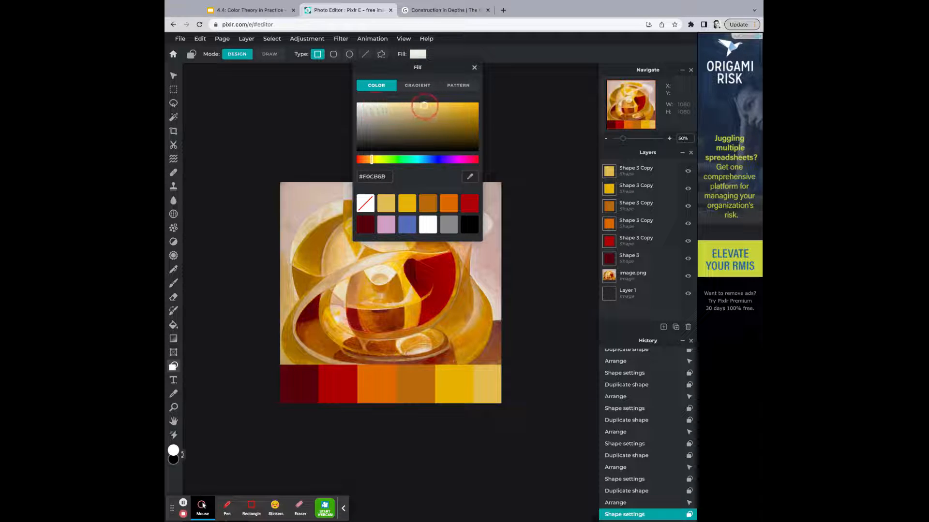
pyautogui.click(475, 112)
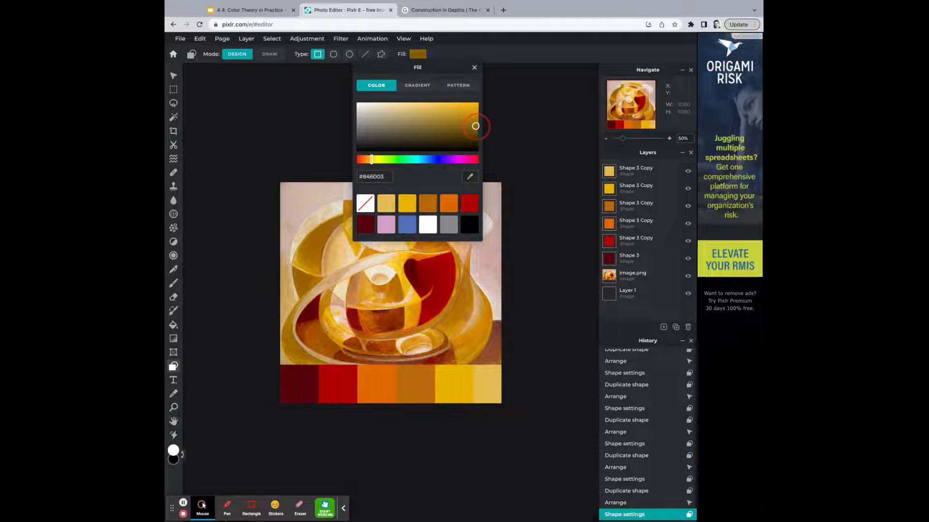
pyautogui.click(418, 106)
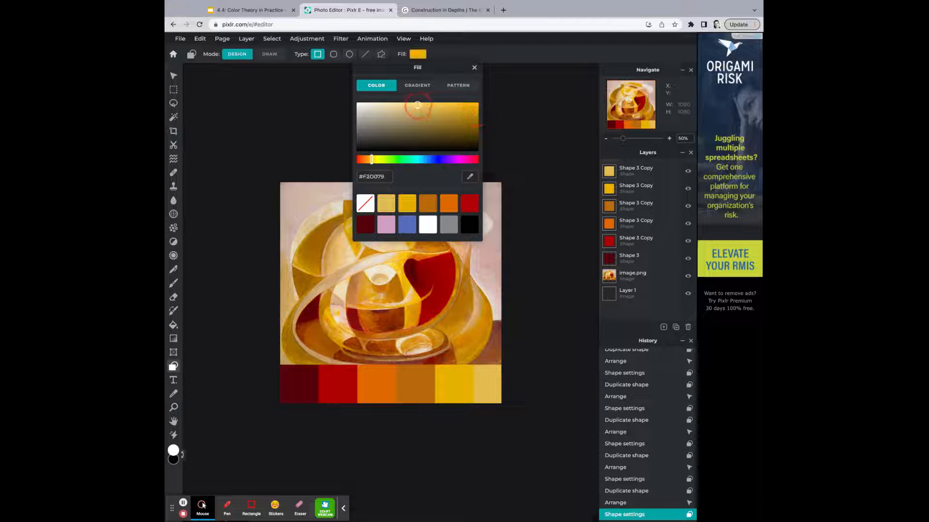
pyautogui.click(405, 102)
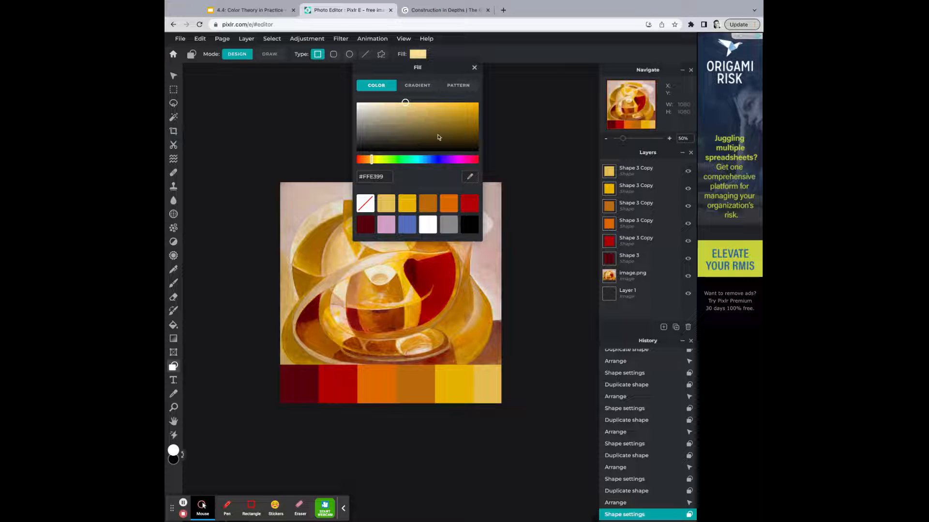
pyautogui.click(474, 67)
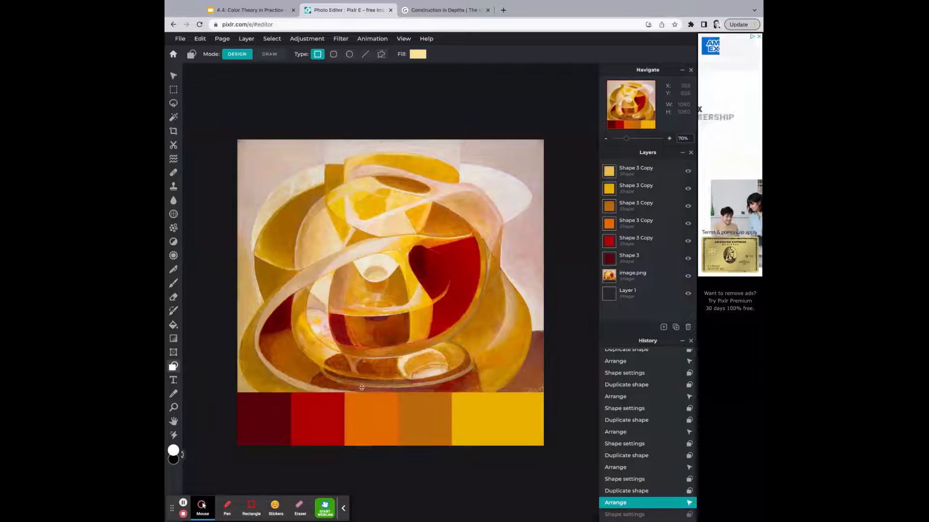
pyautogui.click(249, 10)
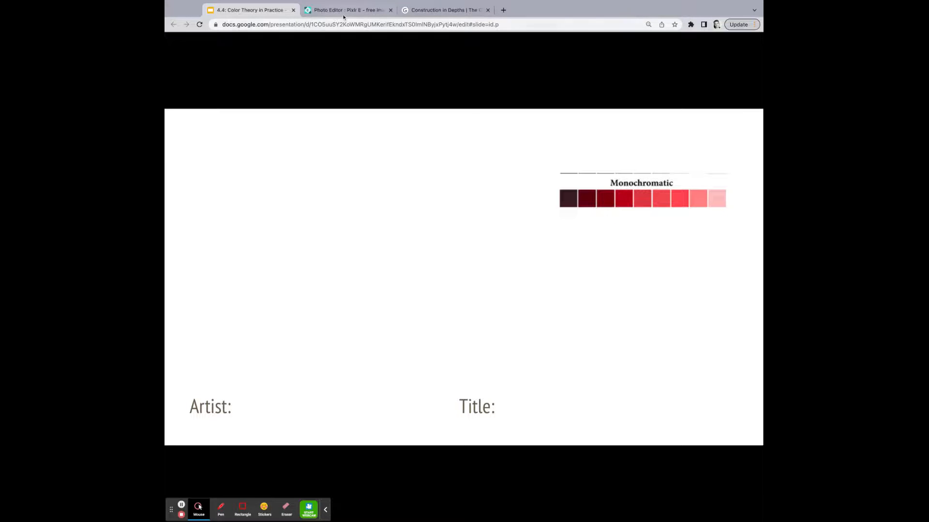
# Quick-export the palette as PNG and select 'Naum Gabo, Construction in Depths' on the Guggenheim page.
pyautogui.click(348, 10)
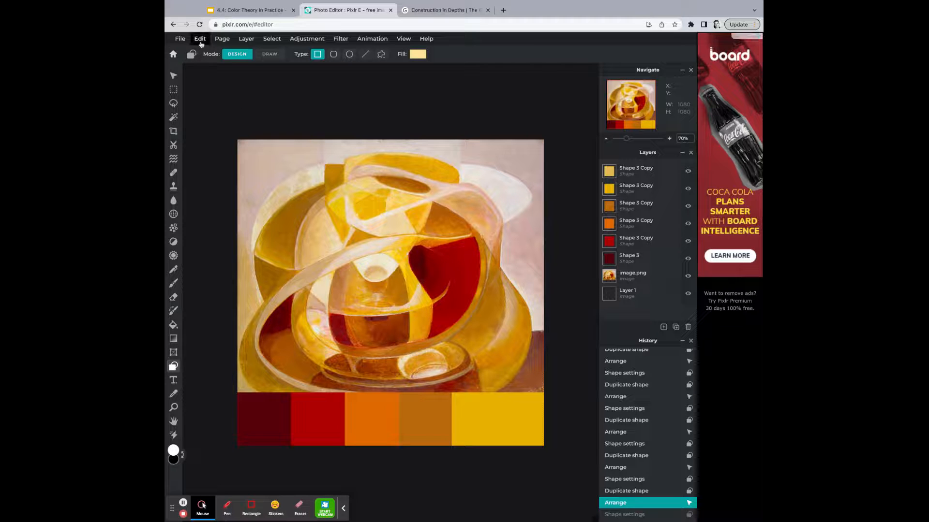
pyautogui.click(180, 39)
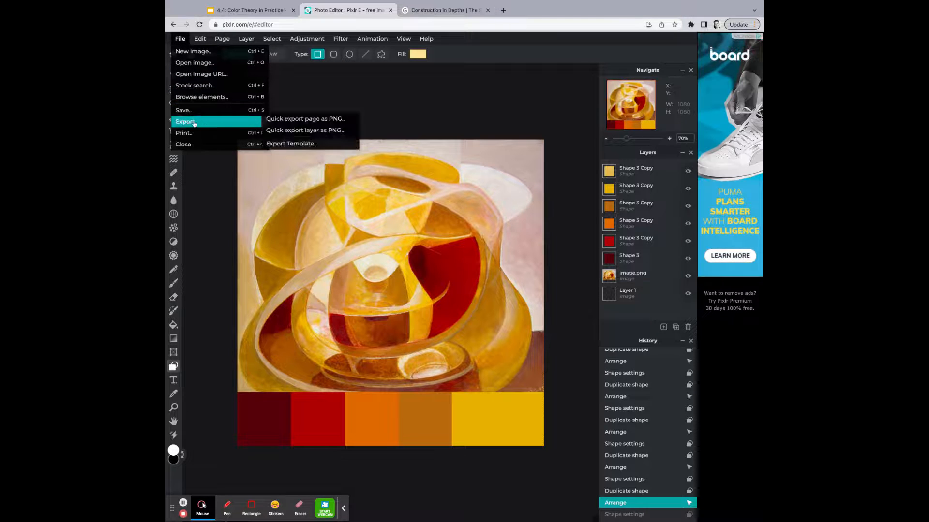
pyautogui.moveTo(305, 119)
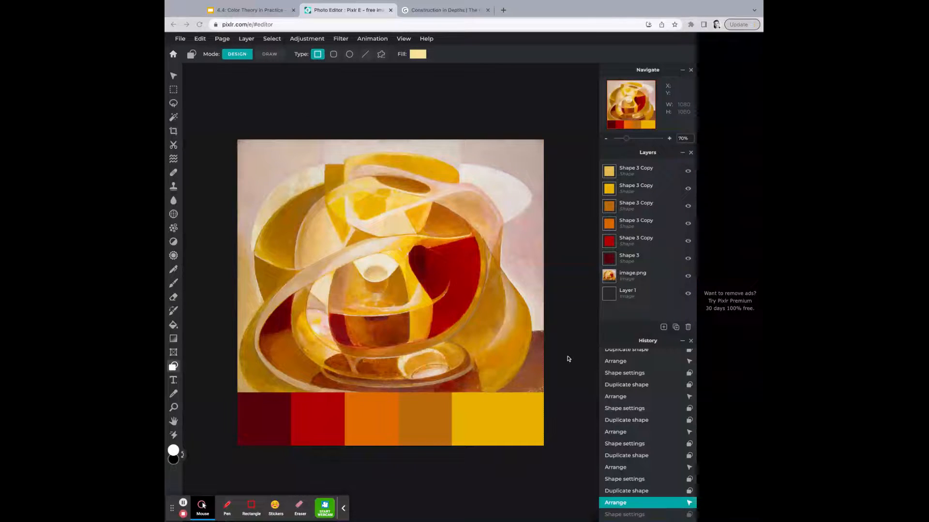
pyautogui.click(443, 10)
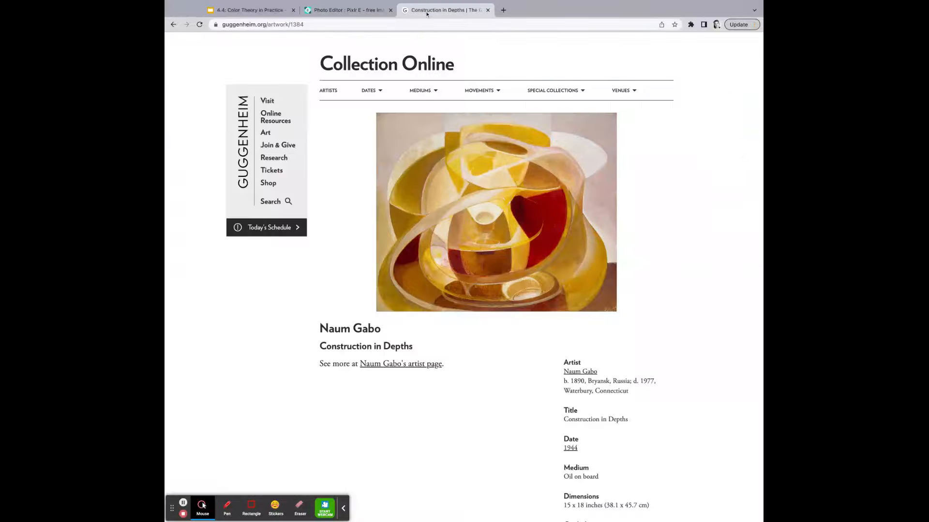
pyautogui.doubleClick(349, 329)
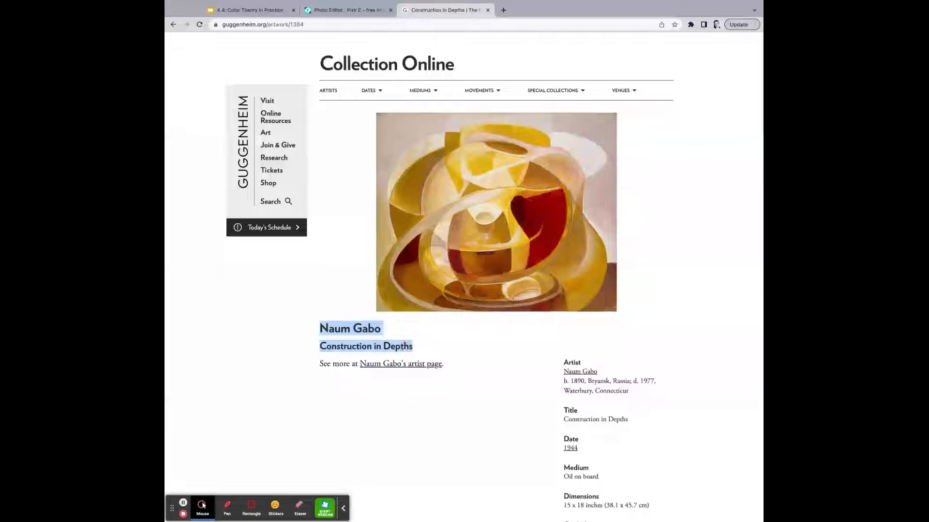
pyautogui.click(346, 10)
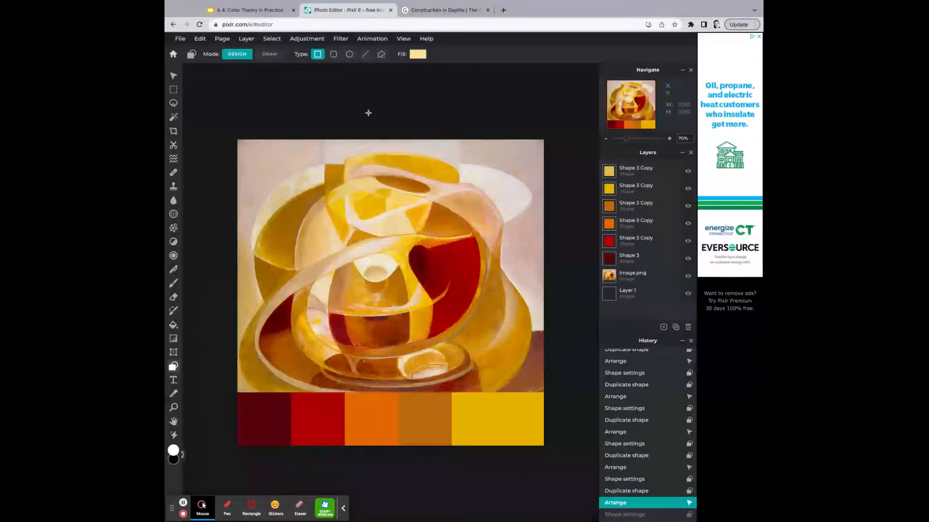
pyautogui.click(180, 37)
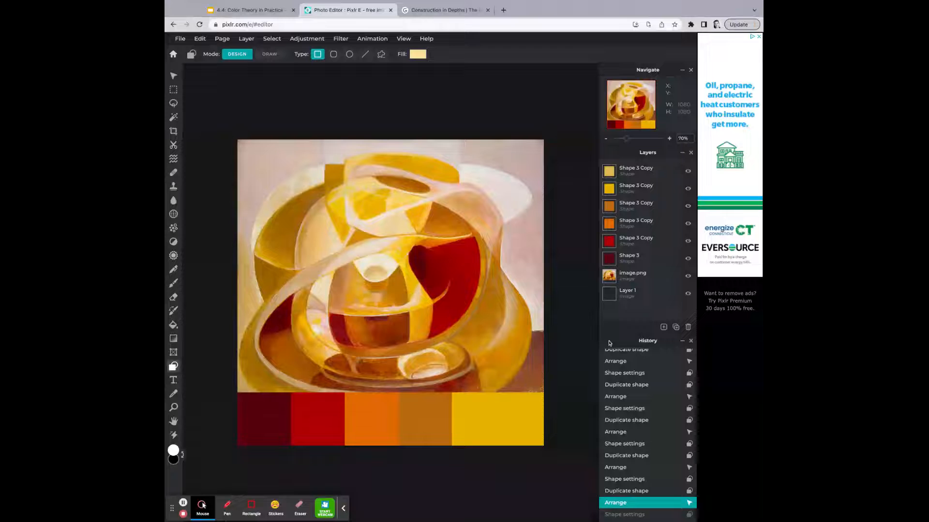
pyautogui.click(249, 10)
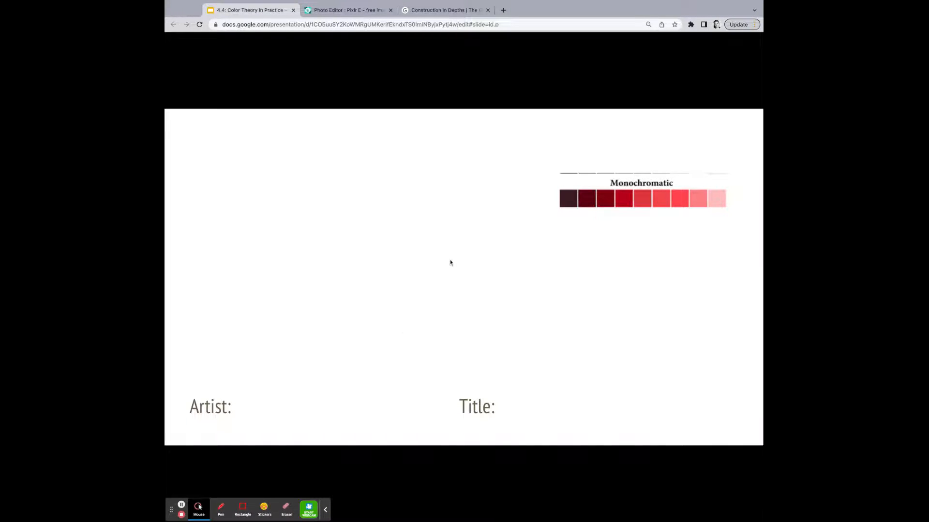
pyautogui.moveTo(307, 353)
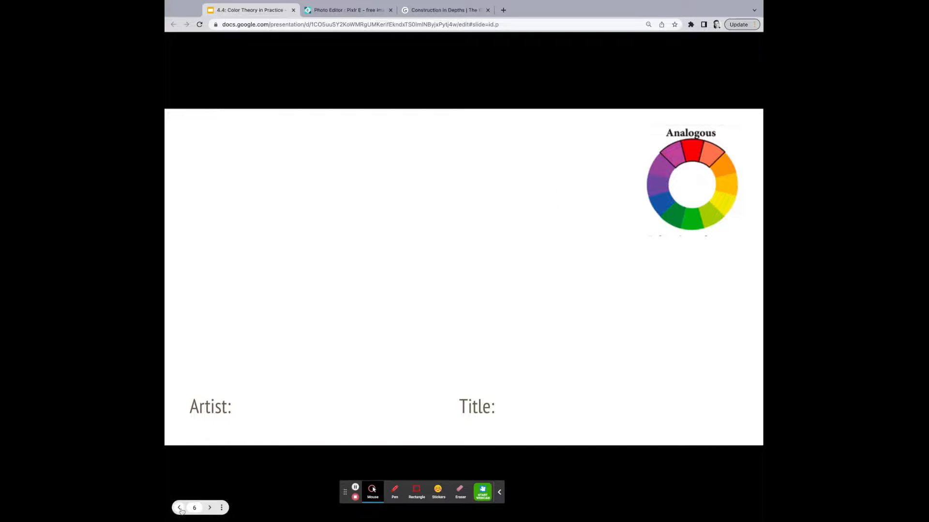
# Step the slideshow back to the Instructions slide (slide 2).
pyautogui.click(180, 507)
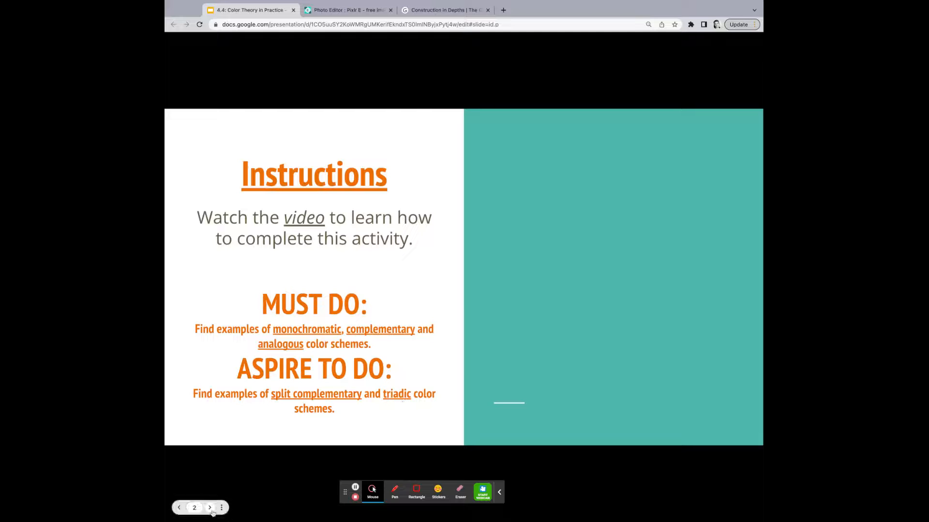
# Advance the slideshow forward to the colour wheel reference slide.
pyautogui.click(210, 507)
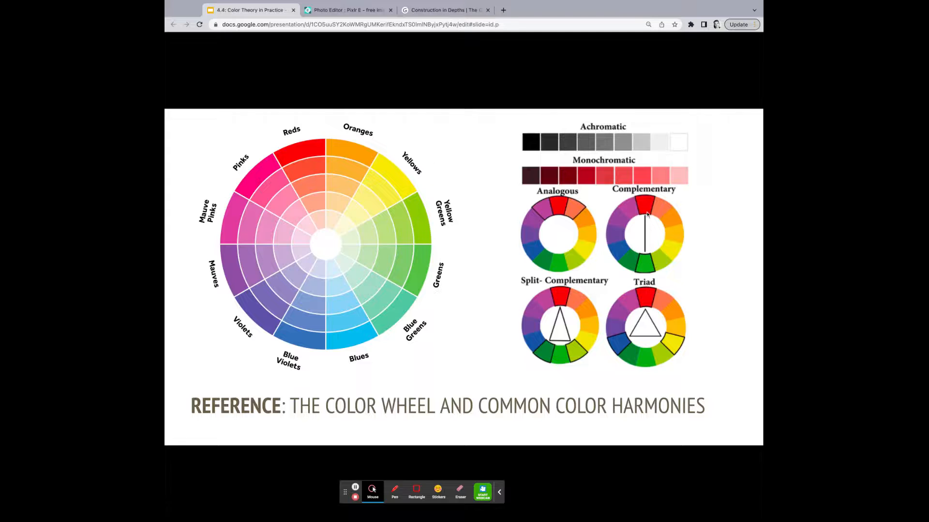
pyautogui.moveTo(558, 299)
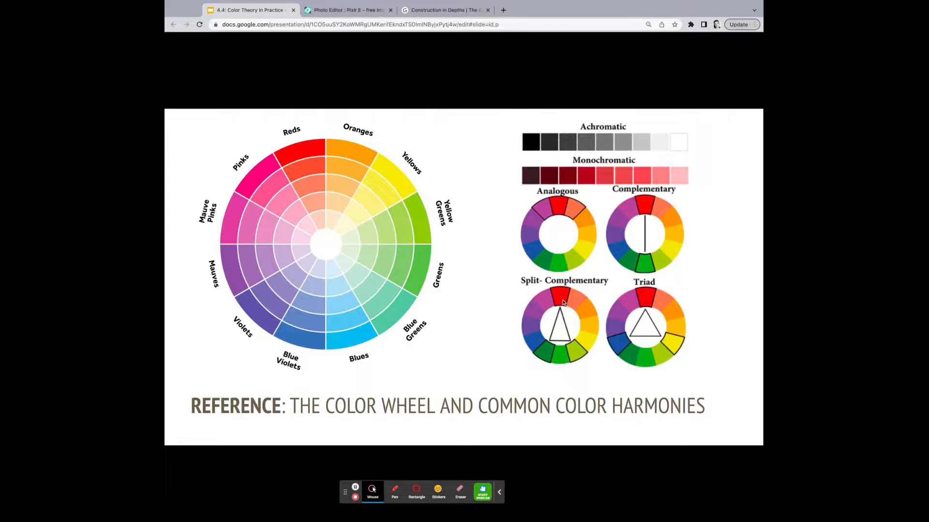
pyautogui.moveTo(559, 354)
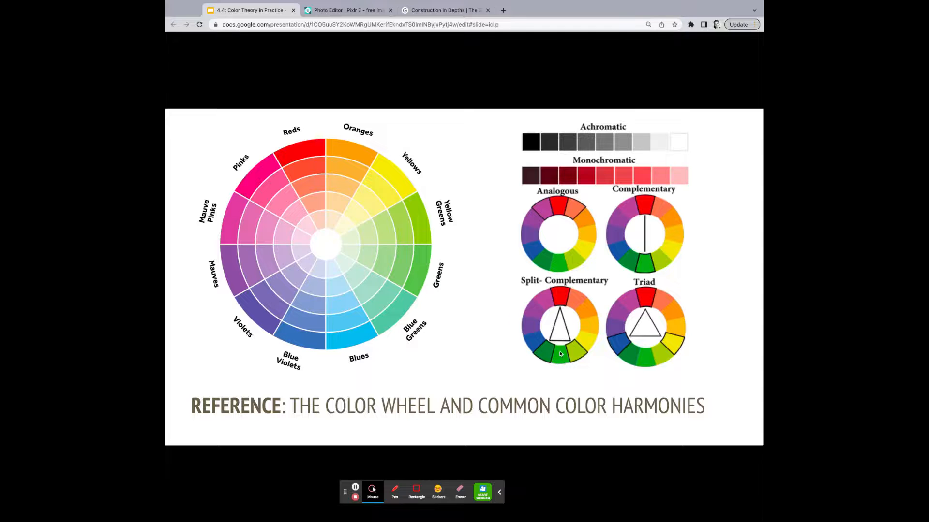
pyautogui.moveTo(573, 349)
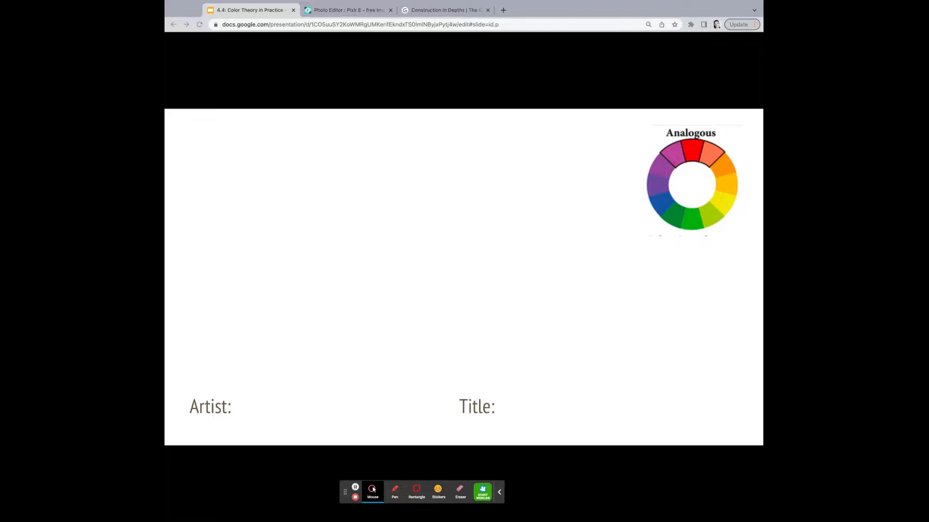
# Check the exported palette in Pixlr E, then exit the slideshow to edit the Analogous slide.
pyautogui.click(348, 10)
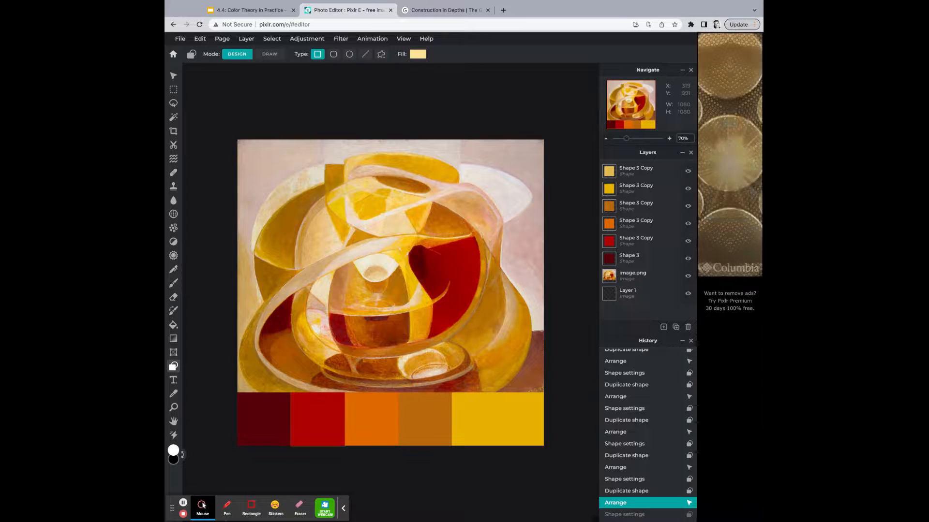
pyautogui.click(249, 10)
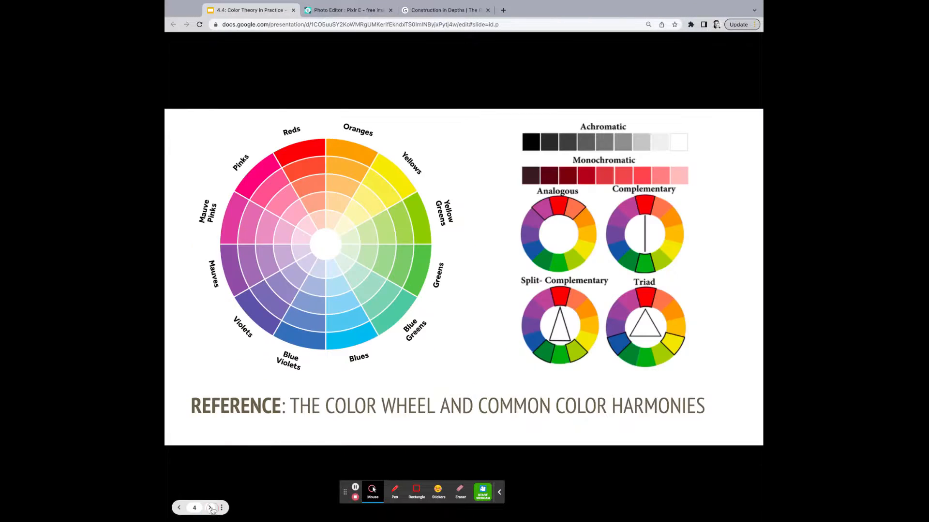
pyautogui.click(210, 507)
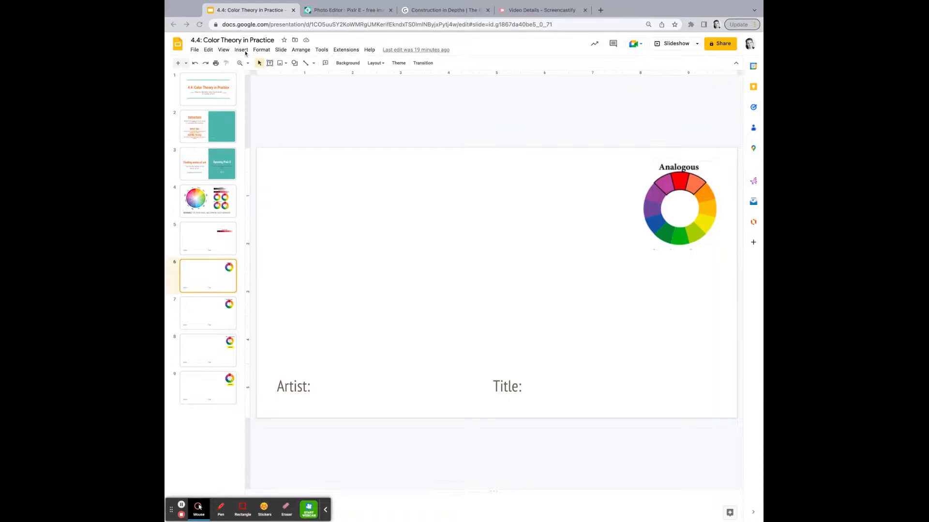
# Begin inserting the Naum Gabo palette image onto the Analogous slide.
pyautogui.click(240, 49)
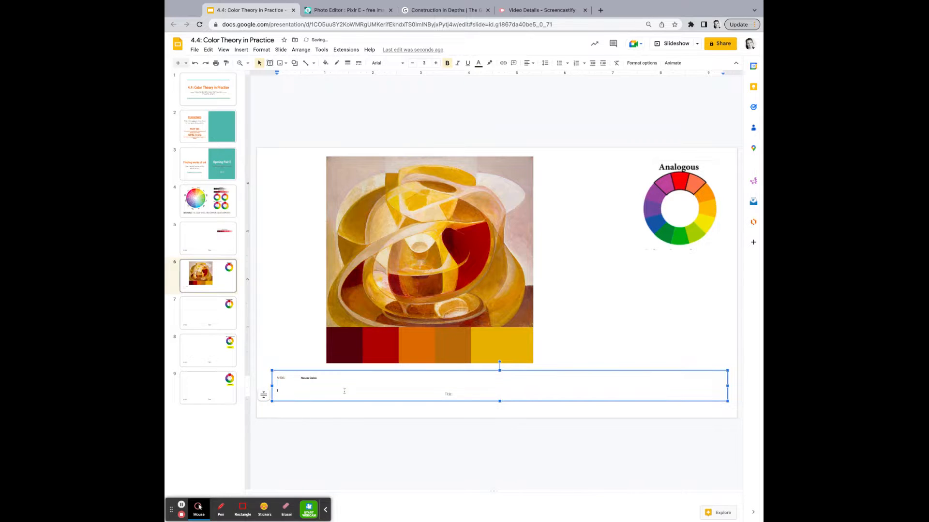
# Add the title 'Construction in Depths' and set the caption text to Open Sans.
pyautogui.write('Construction in Depths')
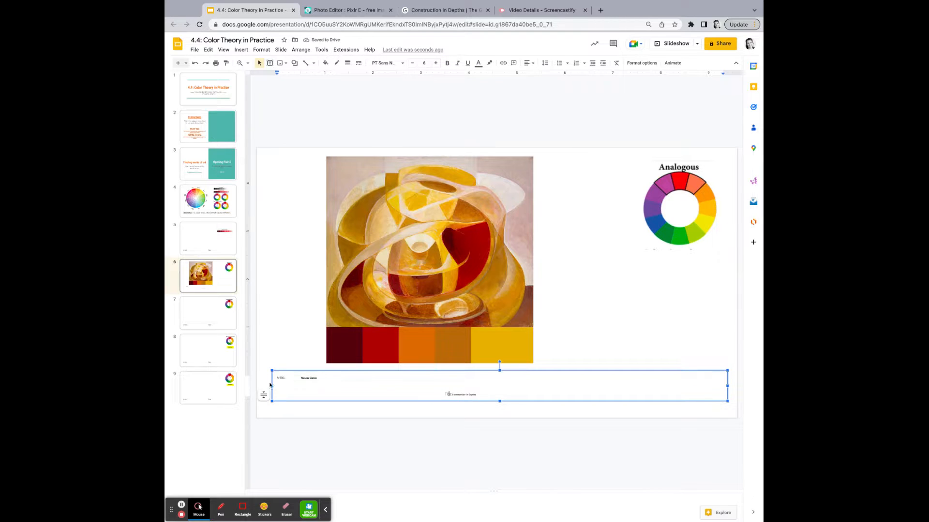
pyautogui.click(446, 63)
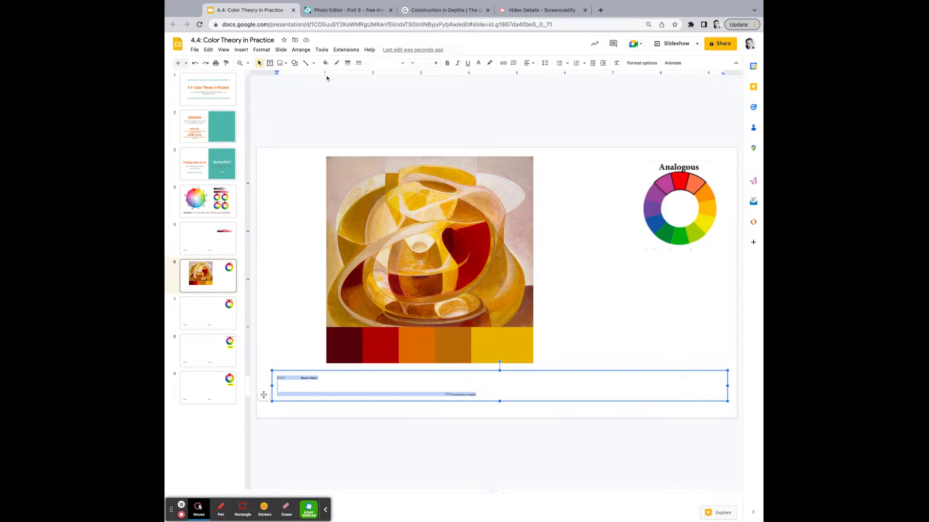
pyautogui.click(385, 63)
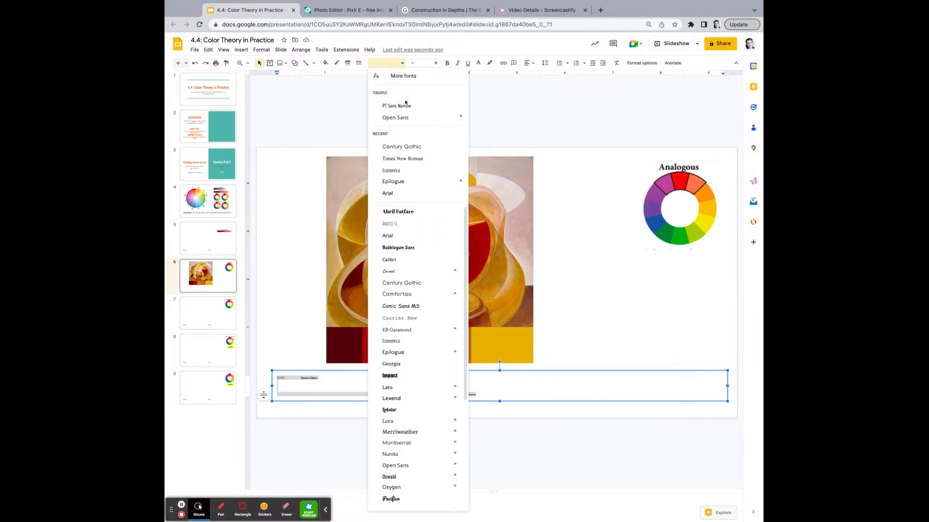
pyautogui.click(395, 117)
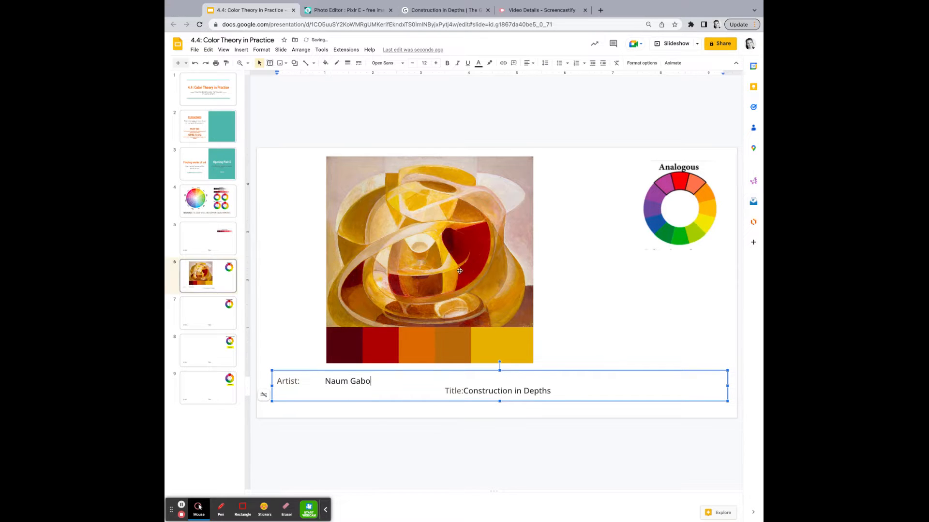
pyautogui.moveTo(695, 182)
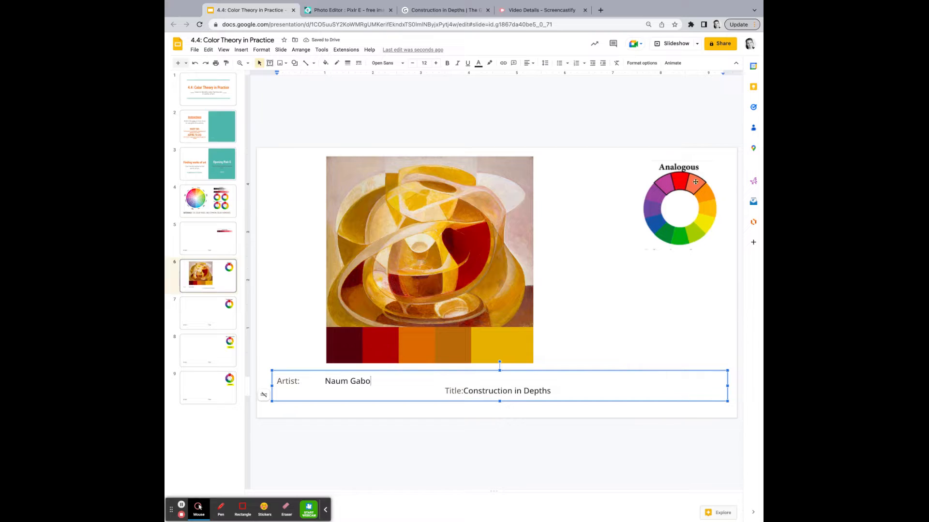
pyautogui.moveTo(357, 349)
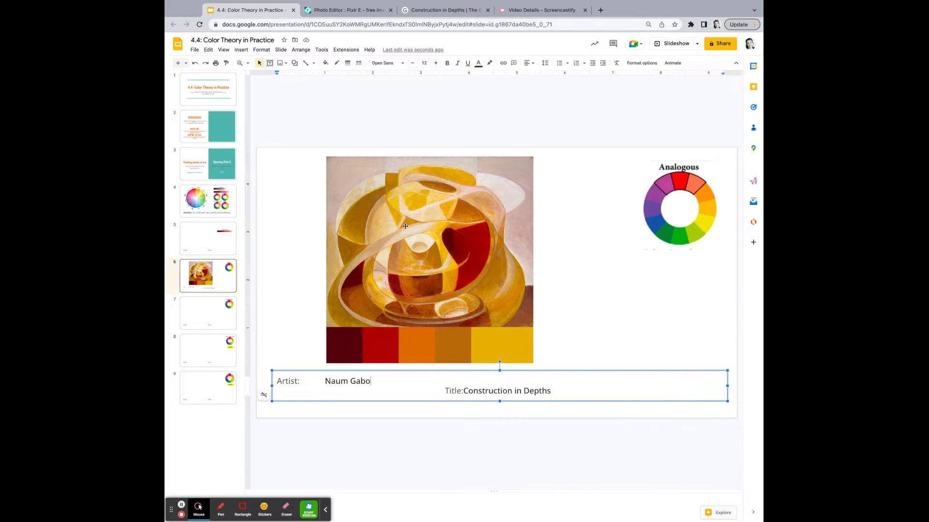
pyautogui.moveTo(387, 297)
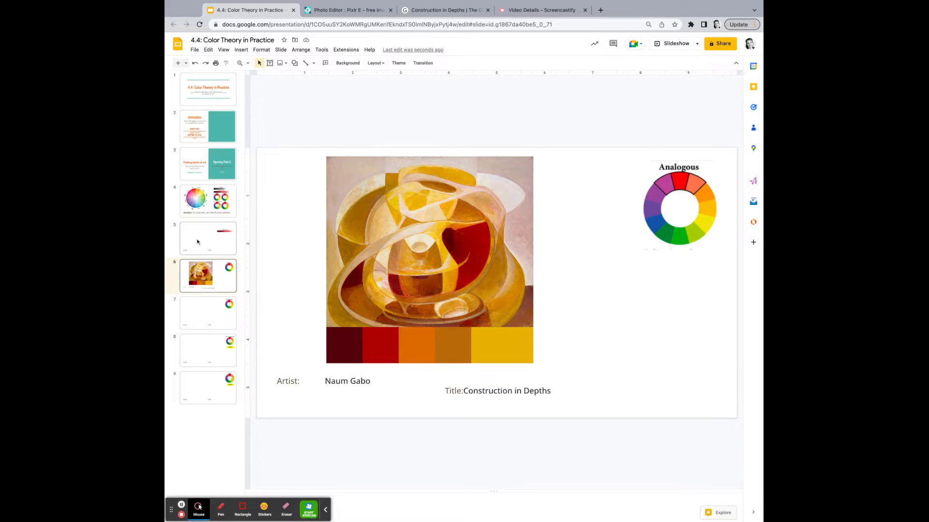
# Look through the Monochromatic and Complementary slides, then show the Guggenheim collection page.
pyautogui.click(208, 239)
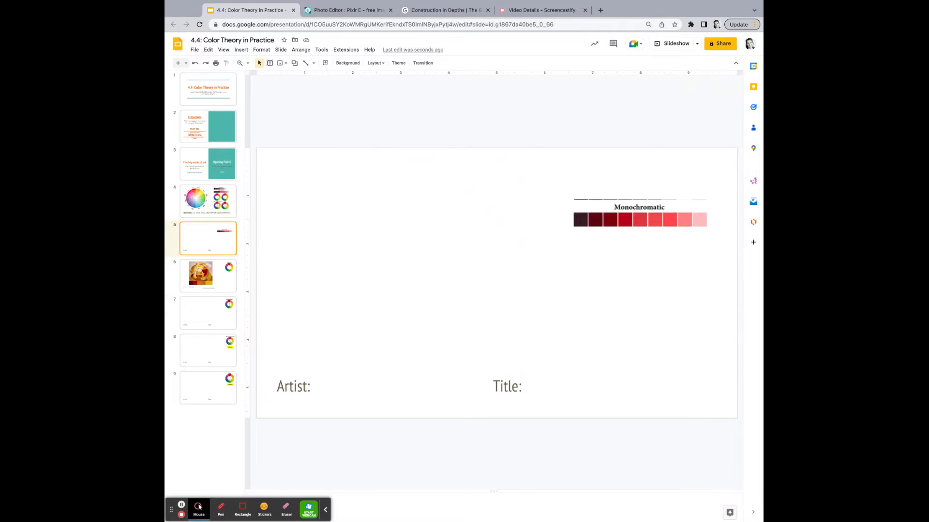
pyautogui.click(208, 313)
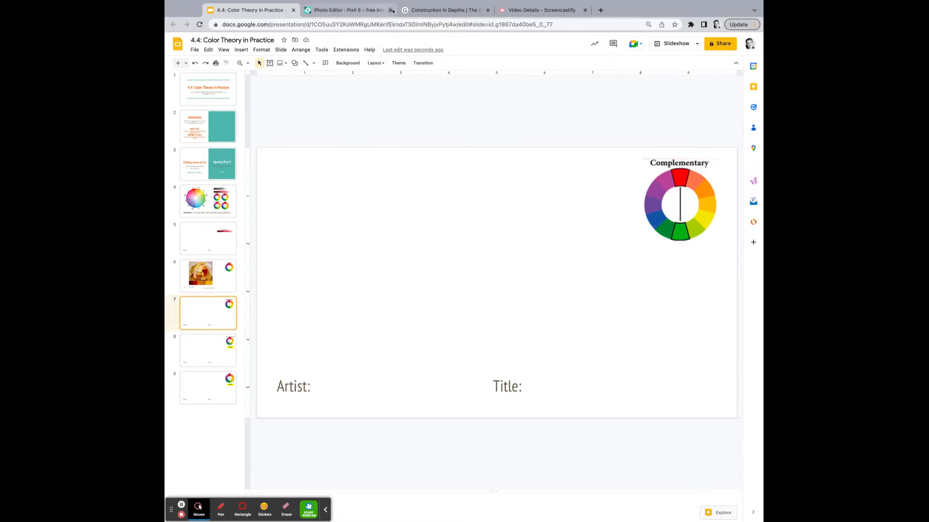
pyautogui.click(444, 10)
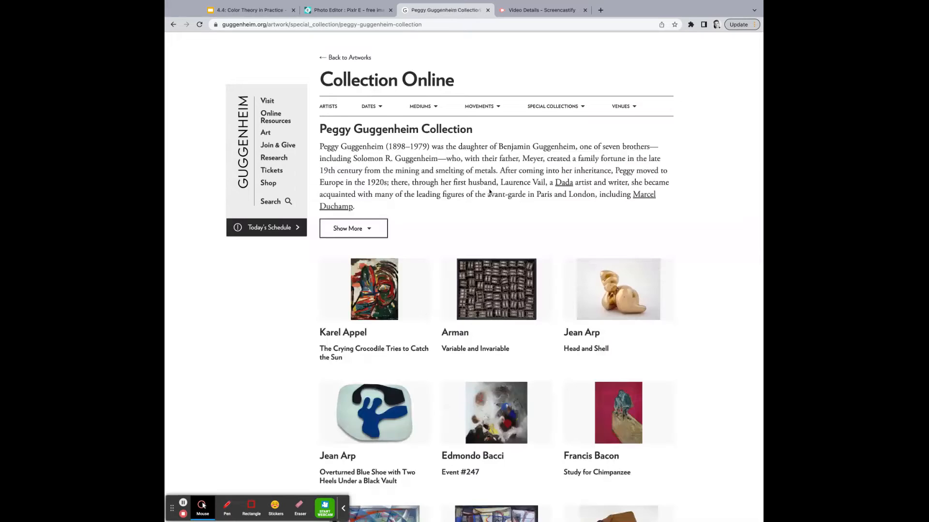
# Browse Francis Bacon's Study for Chimpanzee page, then return to the presentation.
pyautogui.scroll(-3)
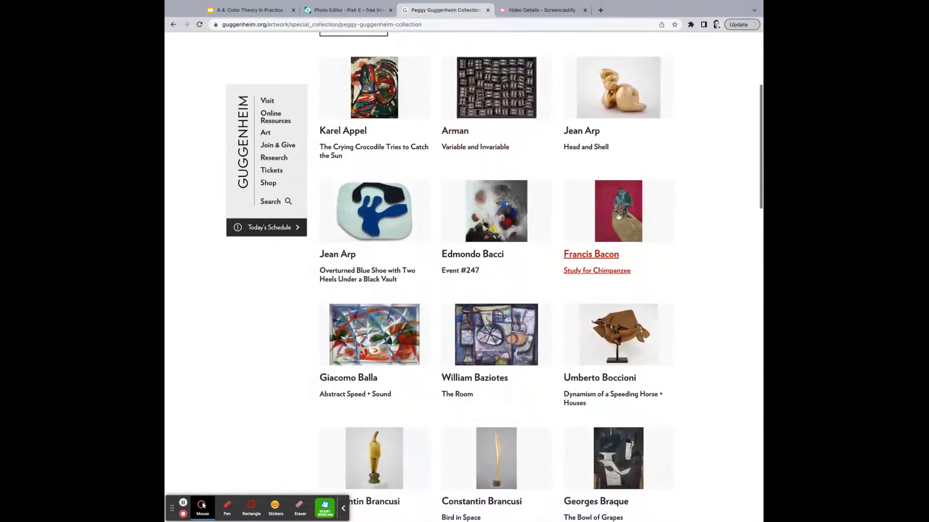
pyautogui.click(617, 211)
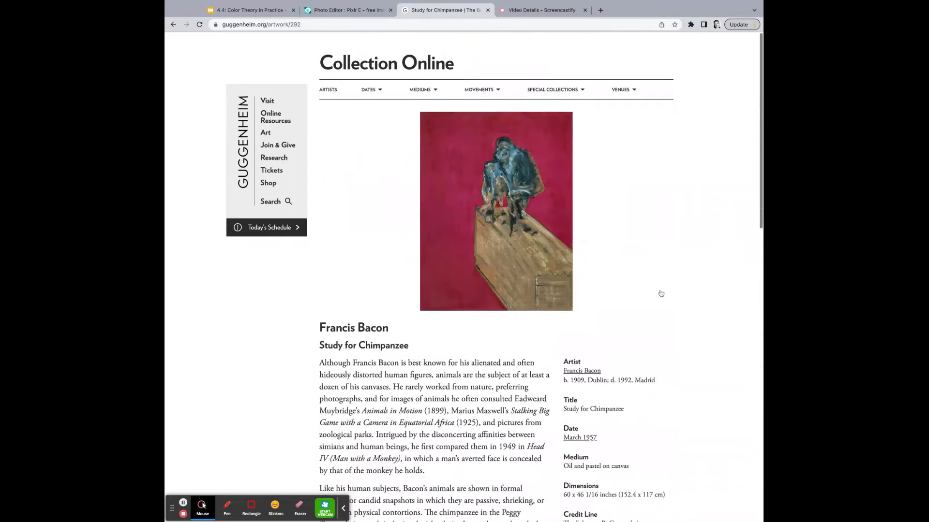
pyautogui.scroll(-3)
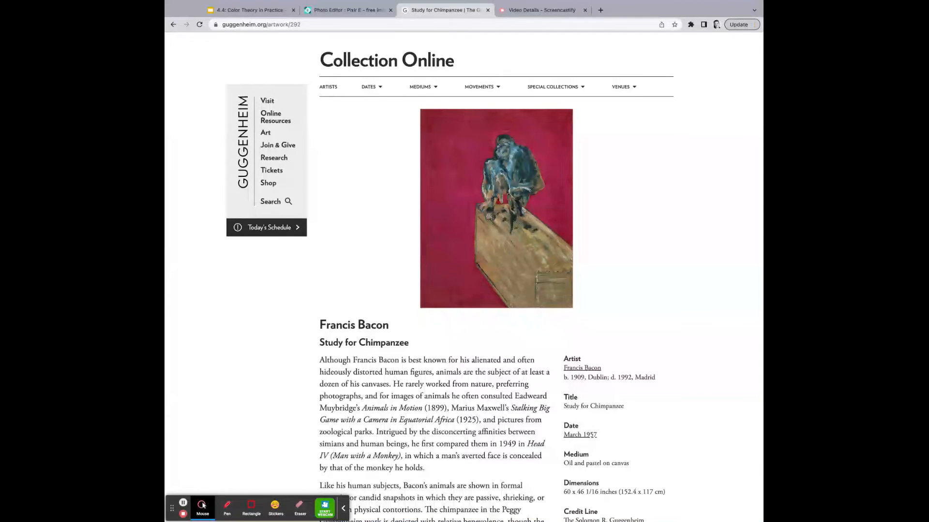
pyautogui.click(248, 10)
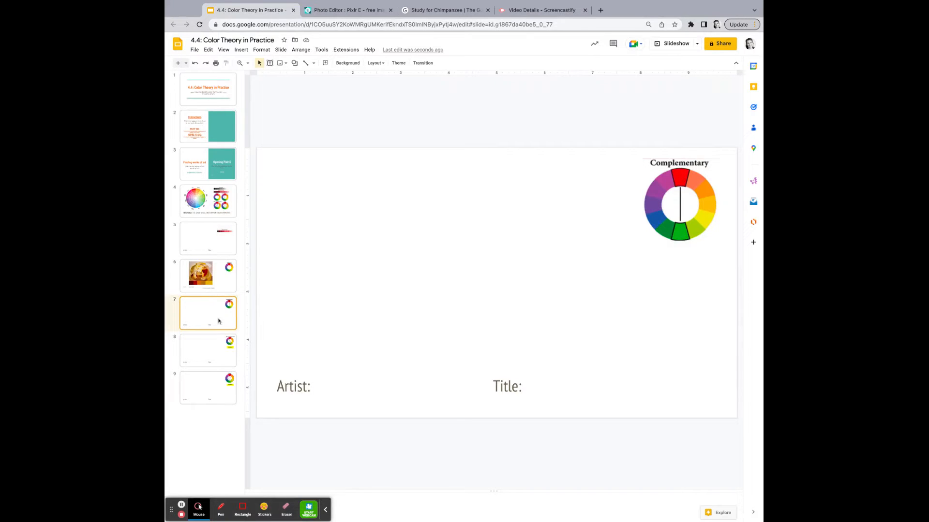
# Browse the Split-Complementary, Triad, Analogous and Complementary slides, ending on the colour wheel slide.
pyautogui.click(208, 351)
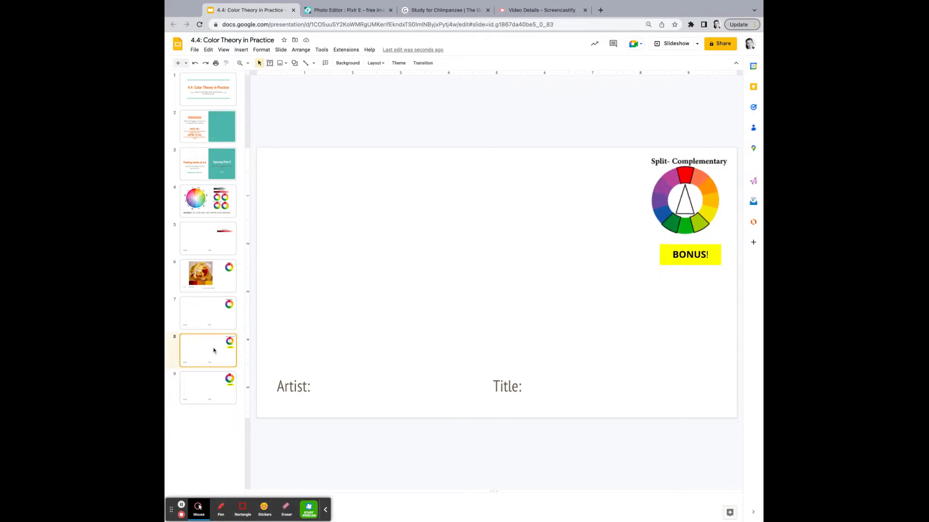
pyautogui.click(208, 388)
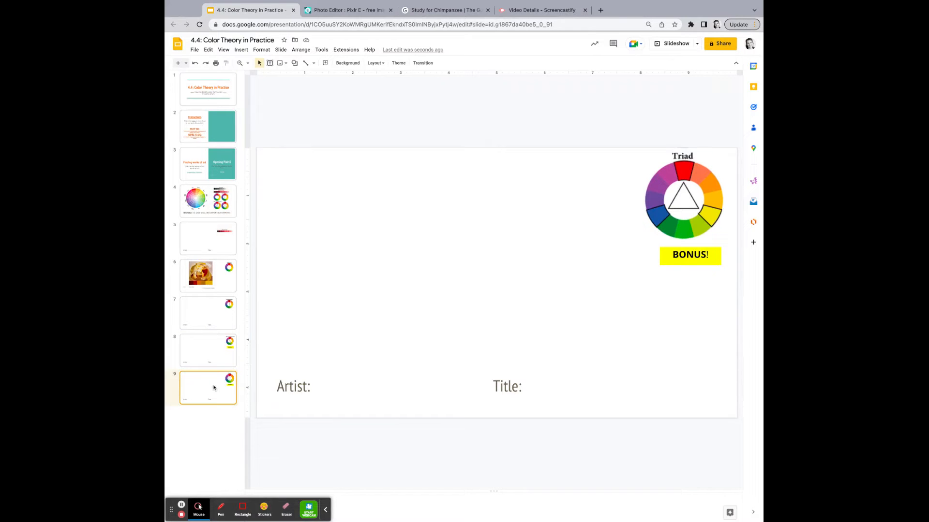
pyautogui.click(207, 350)
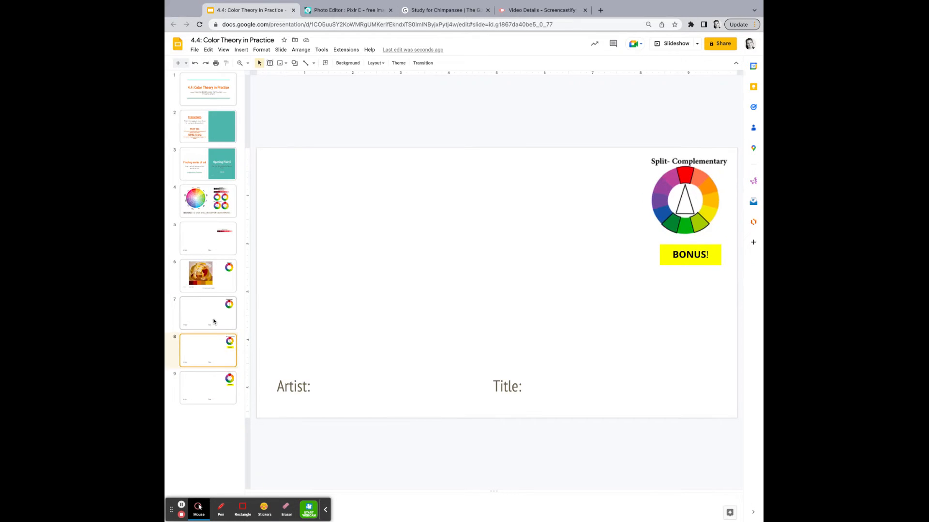
pyautogui.click(208, 277)
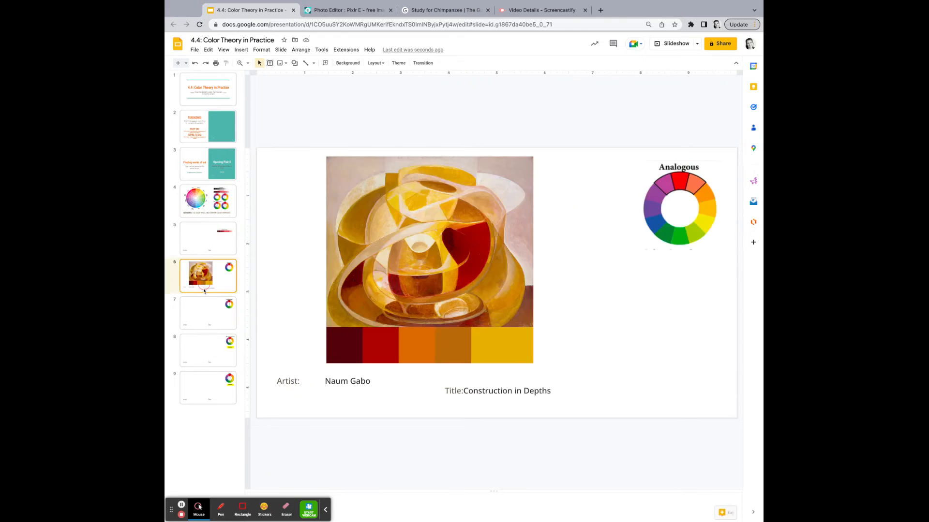
pyautogui.click(208, 313)
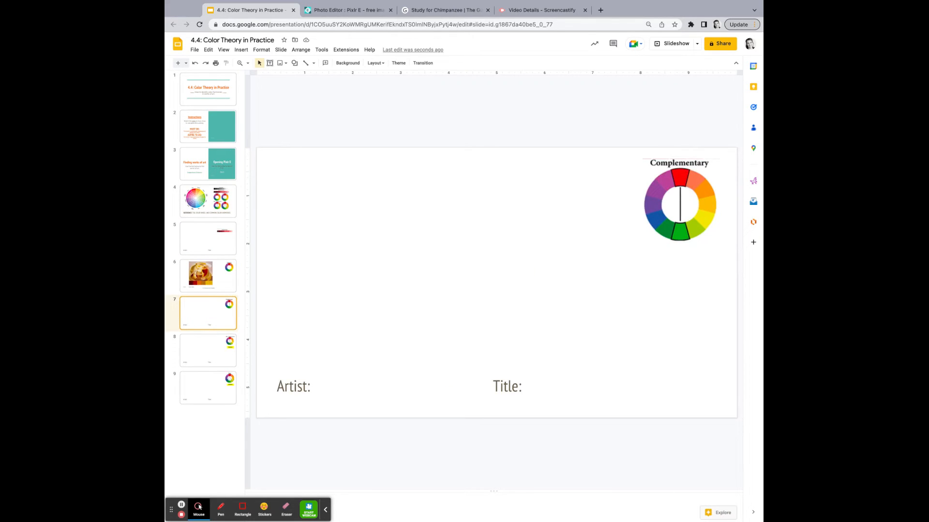
pyautogui.click(208, 200)
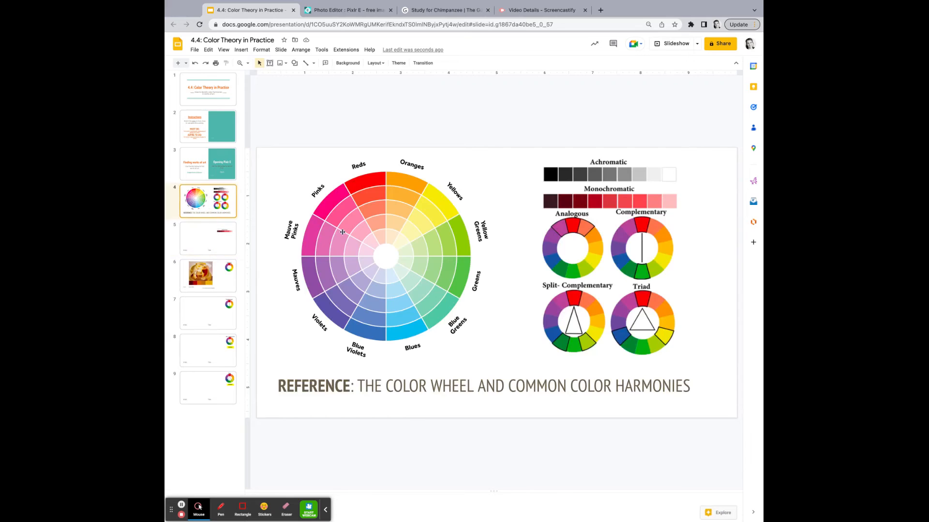